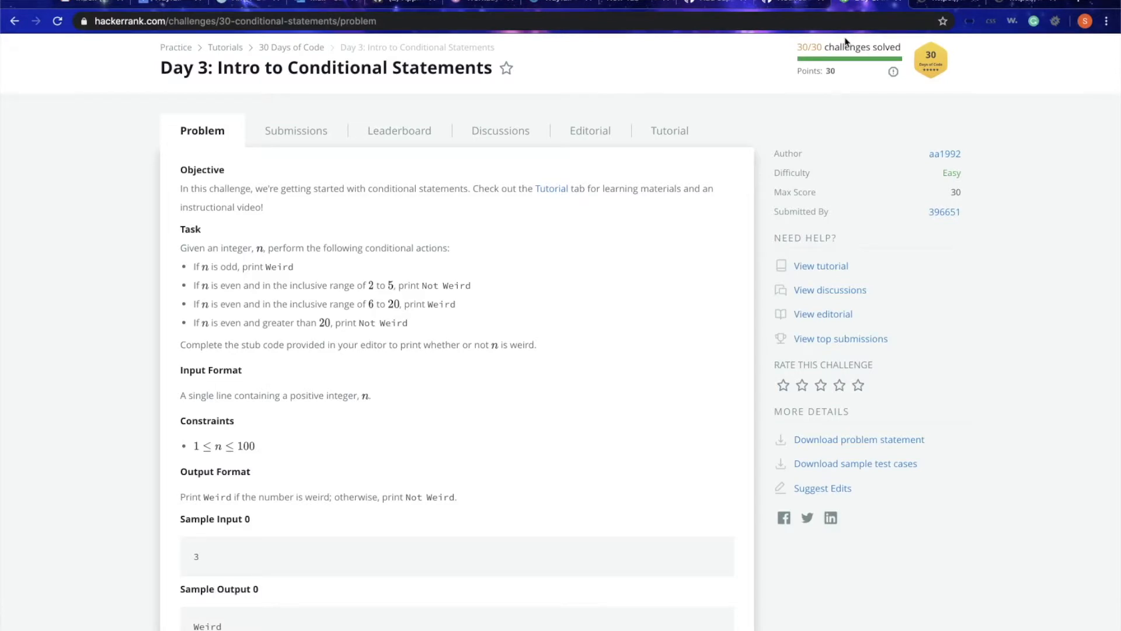
mouse_move(387, 49)
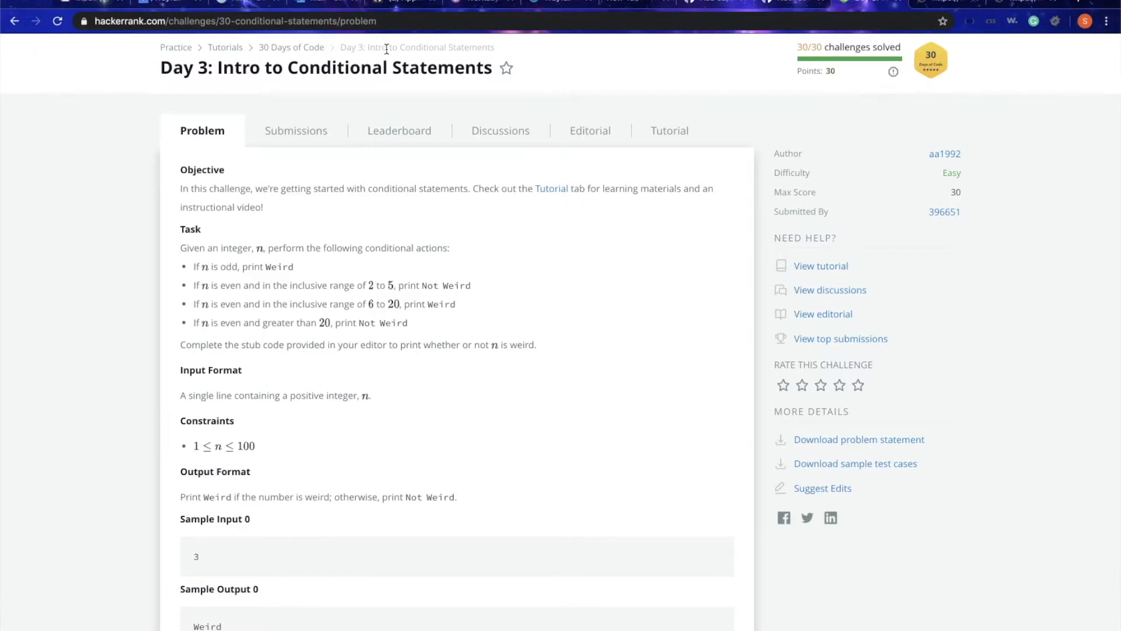
mouse_move(229, 237)
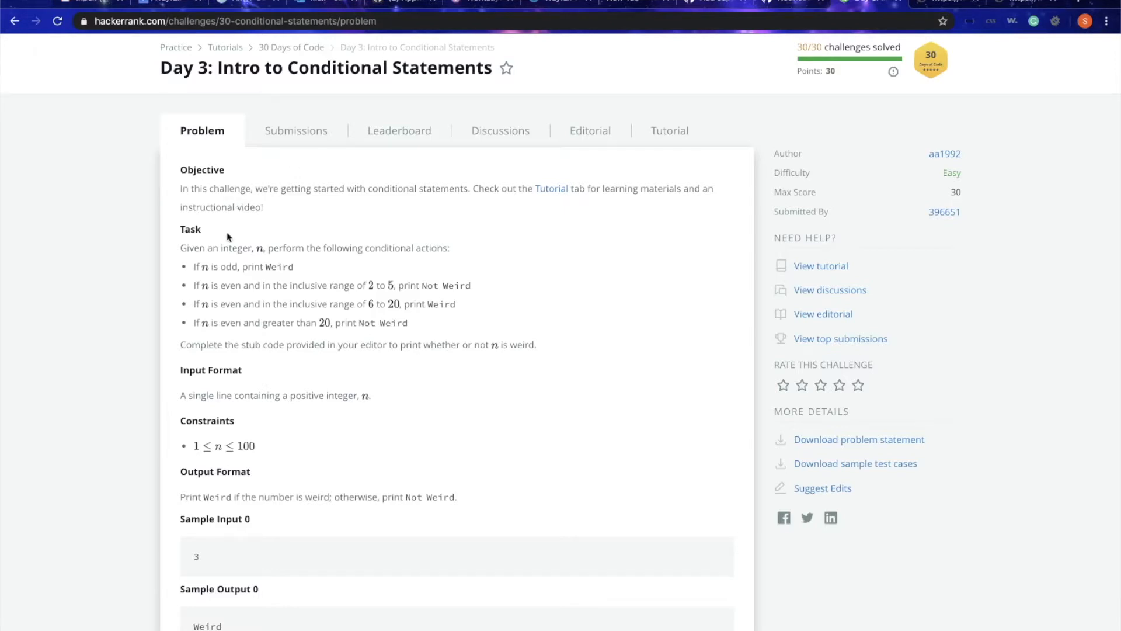
mouse_move(259, 252)
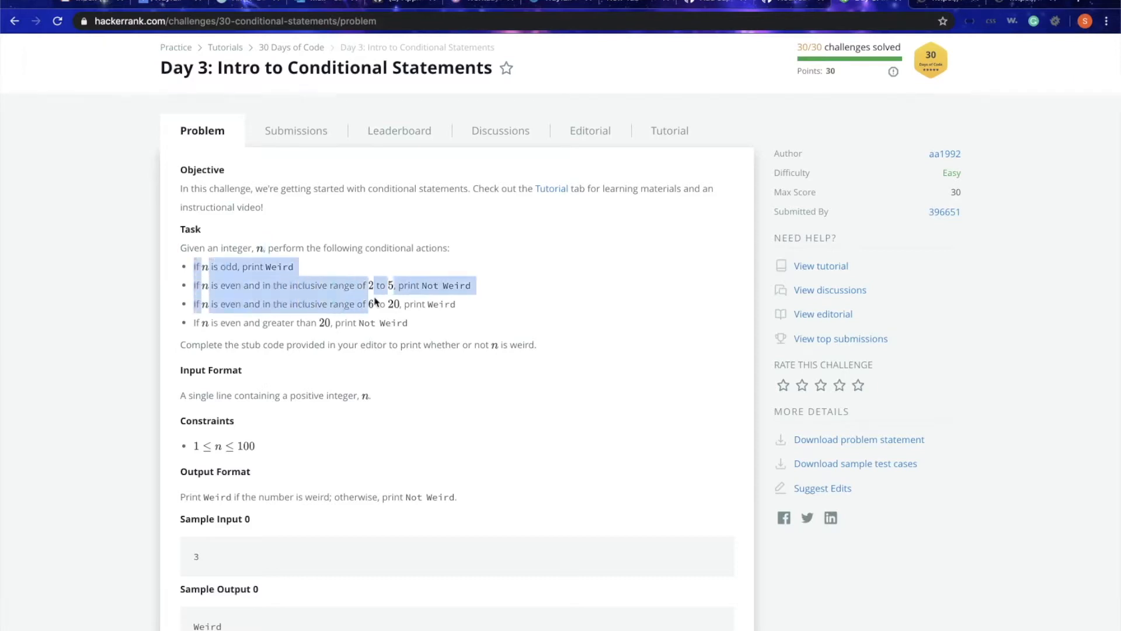
- Review the Day 3 task conditions, highlighting Weird and the 2 to 5 range
left_click(289, 269)
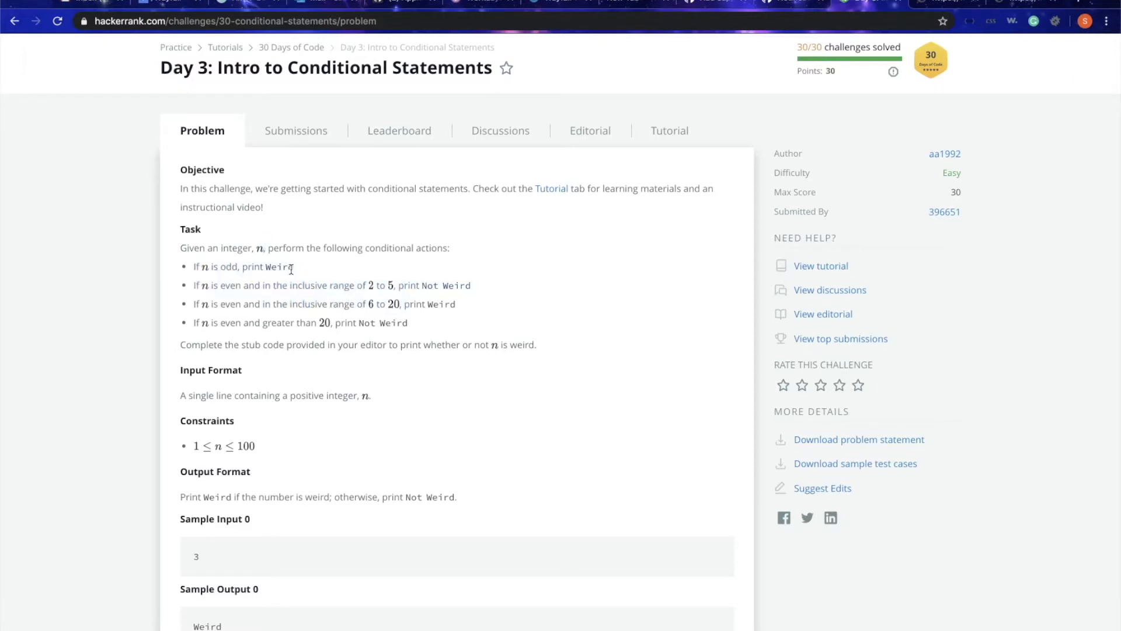
double_click(372, 322)
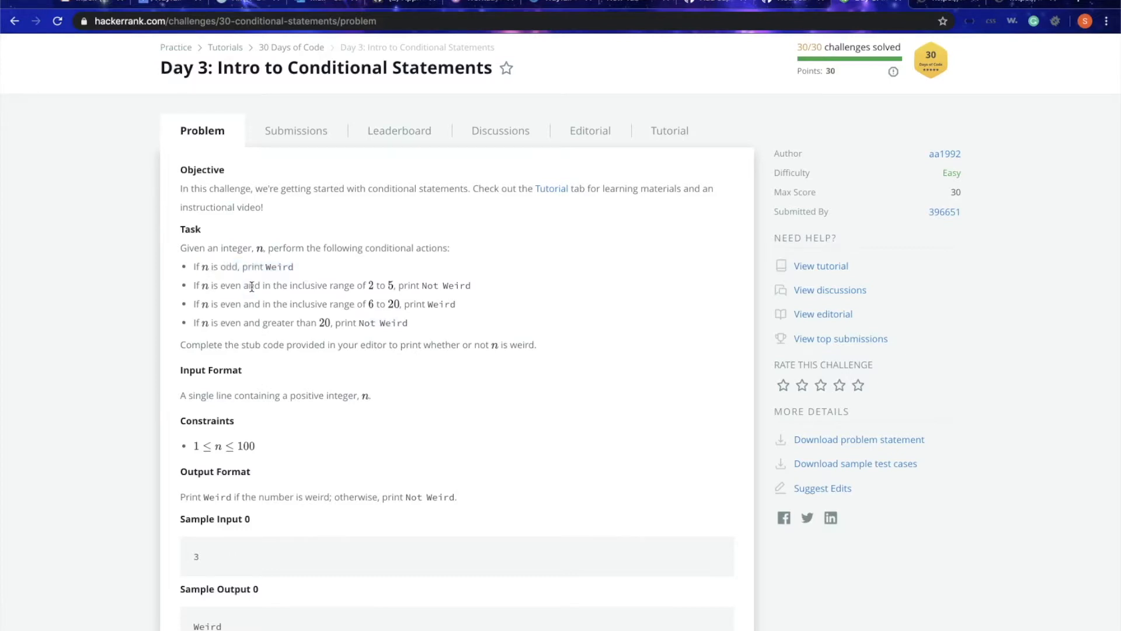
double_click(250, 285)
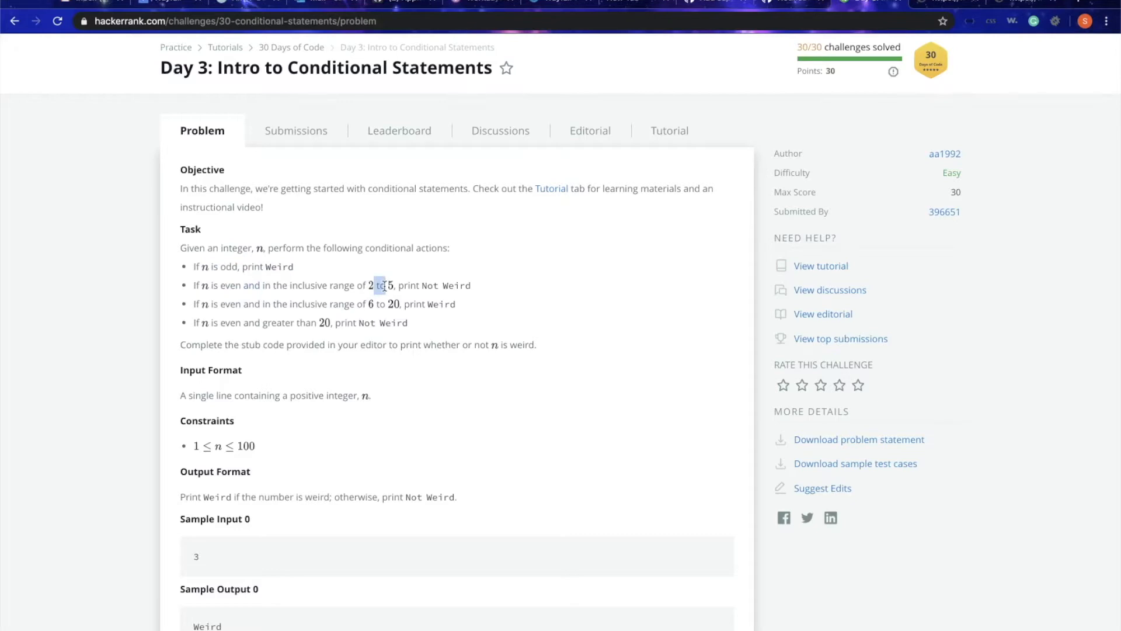
mouse_move(441, 285)
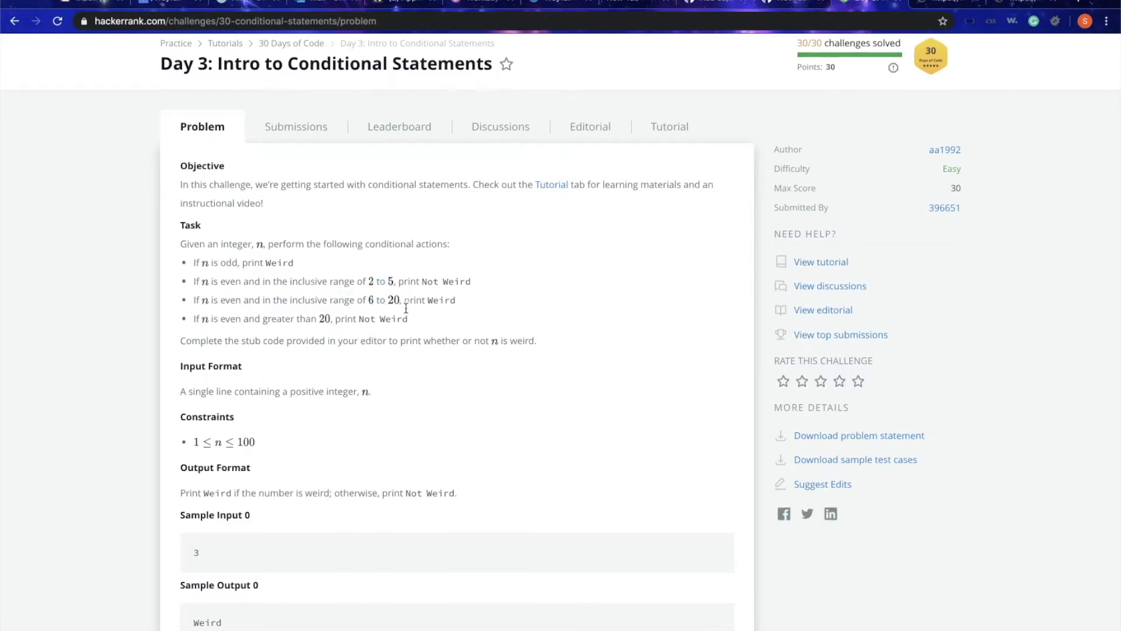
- Rename the parsed input variable N to num in main and begin a when block below it
scroll("down", 3)
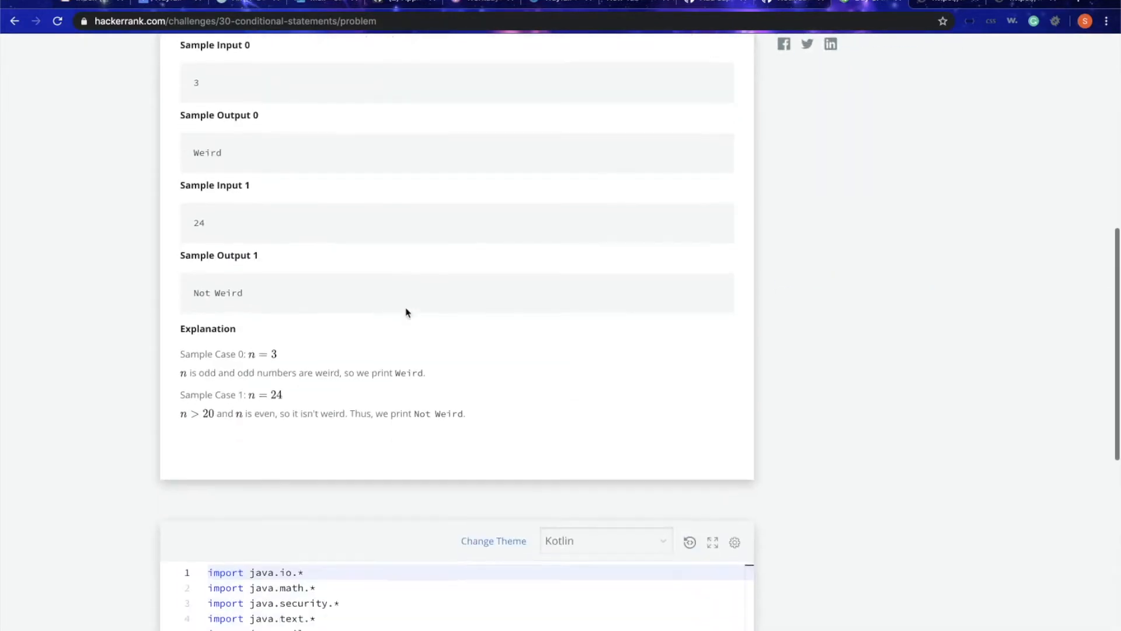
scroll("down", 3)
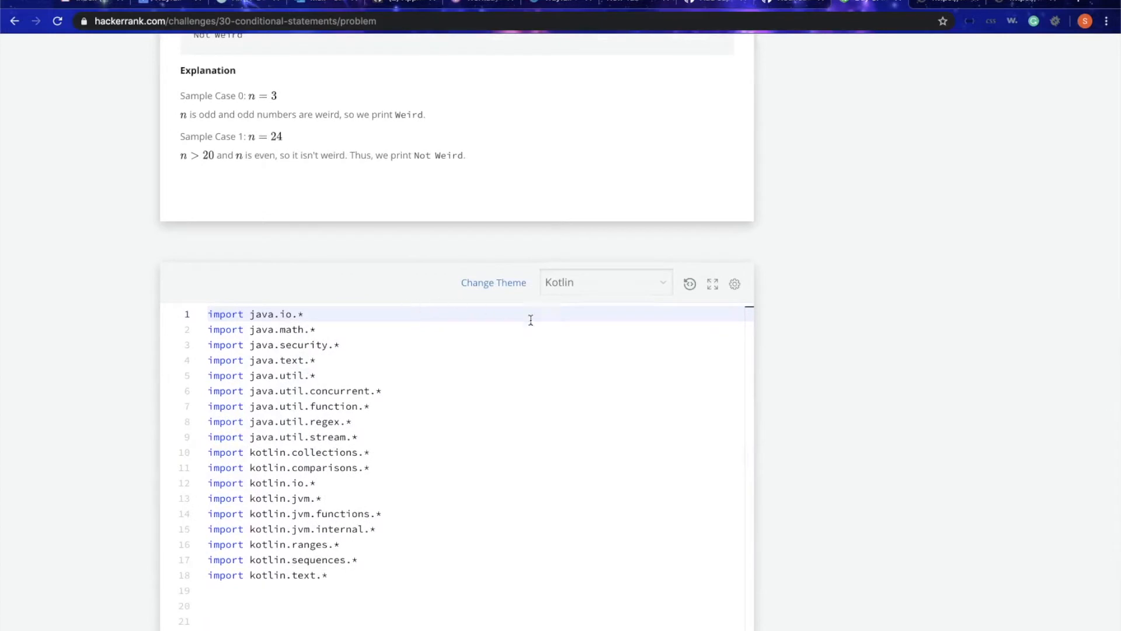
scroll("down", 3)
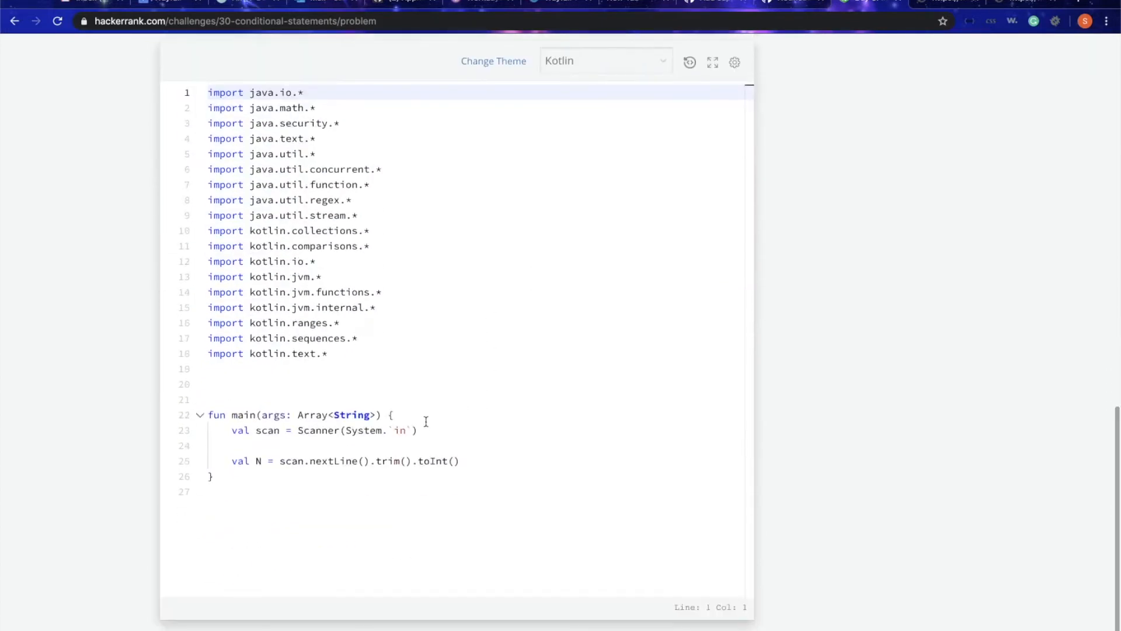
left_click(243, 445)
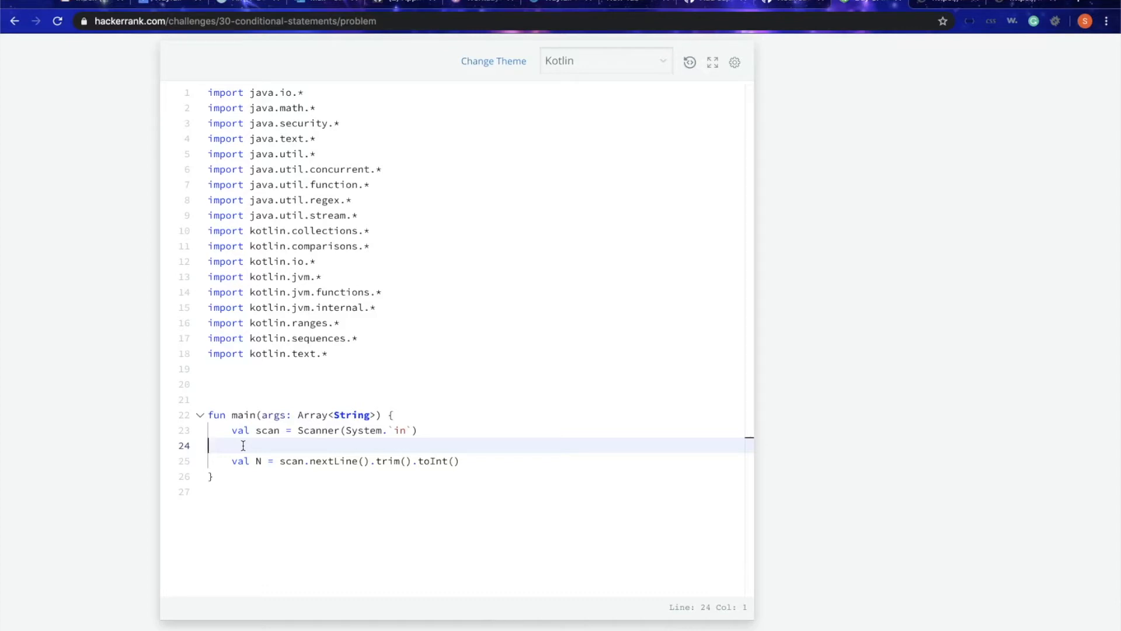
key("Backspace")
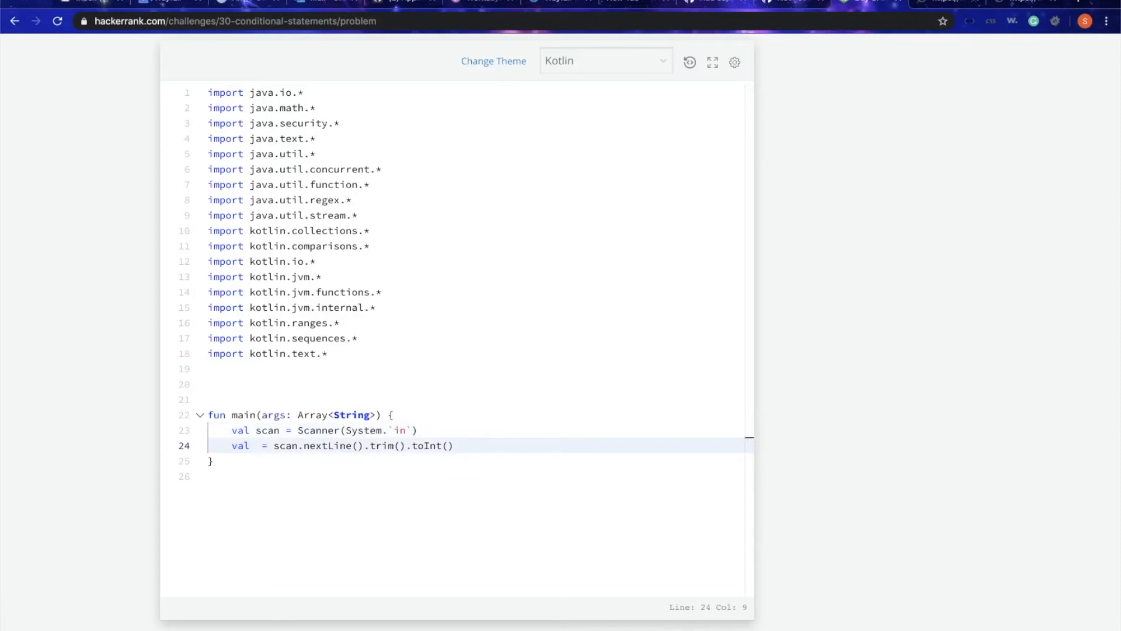
type("num")
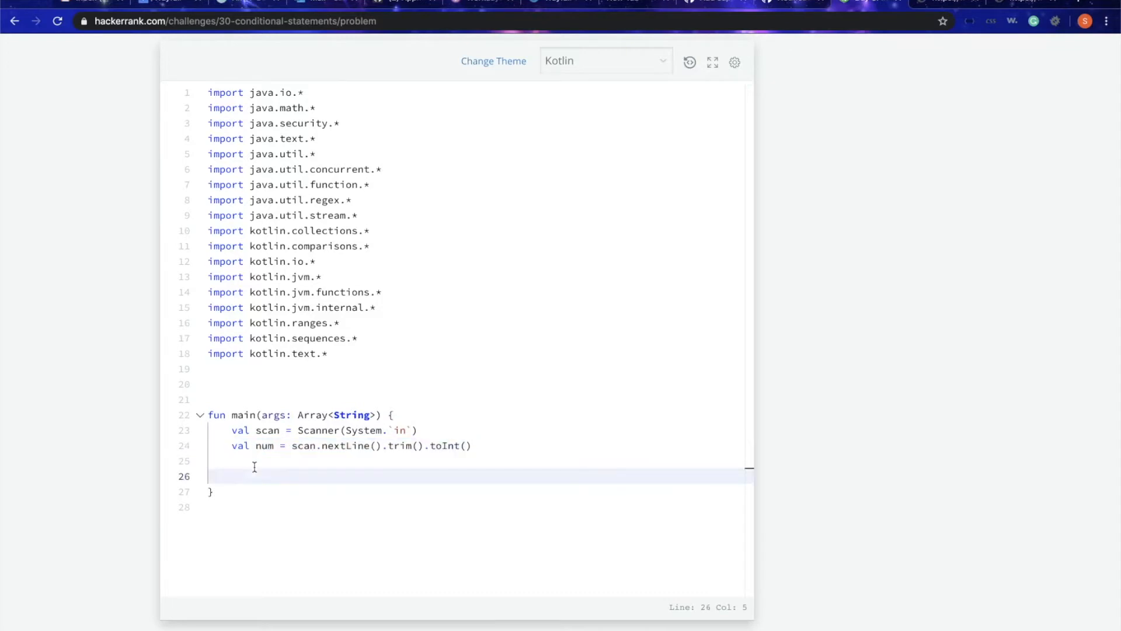
type("when")
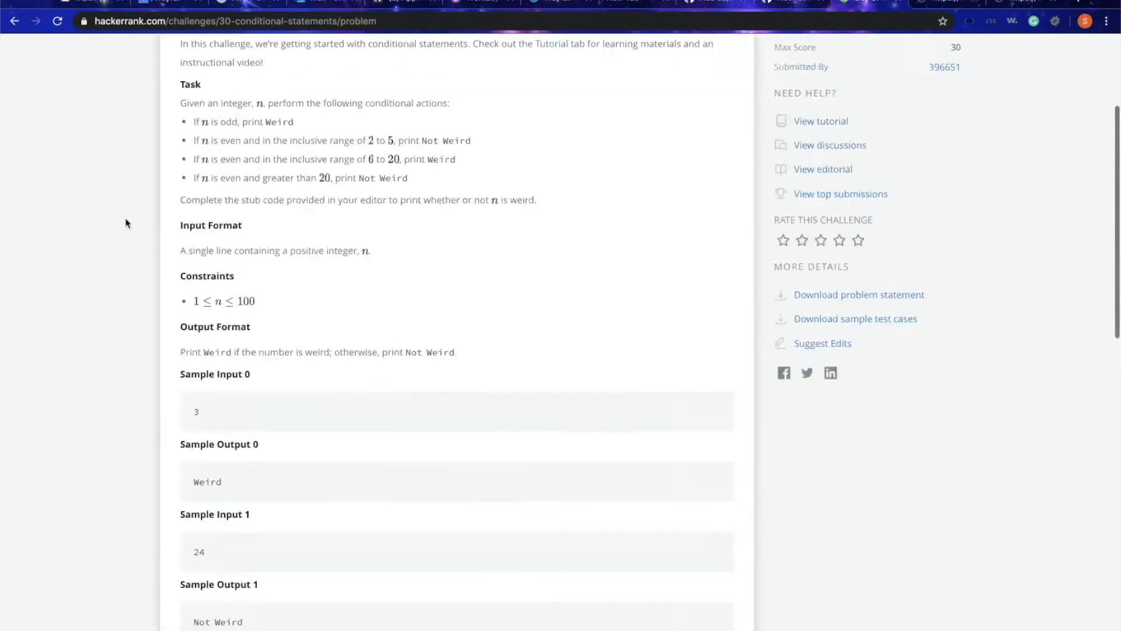
- Write the first when condition num % 2 != 0 -> for odd numbers
scroll("up", 3)
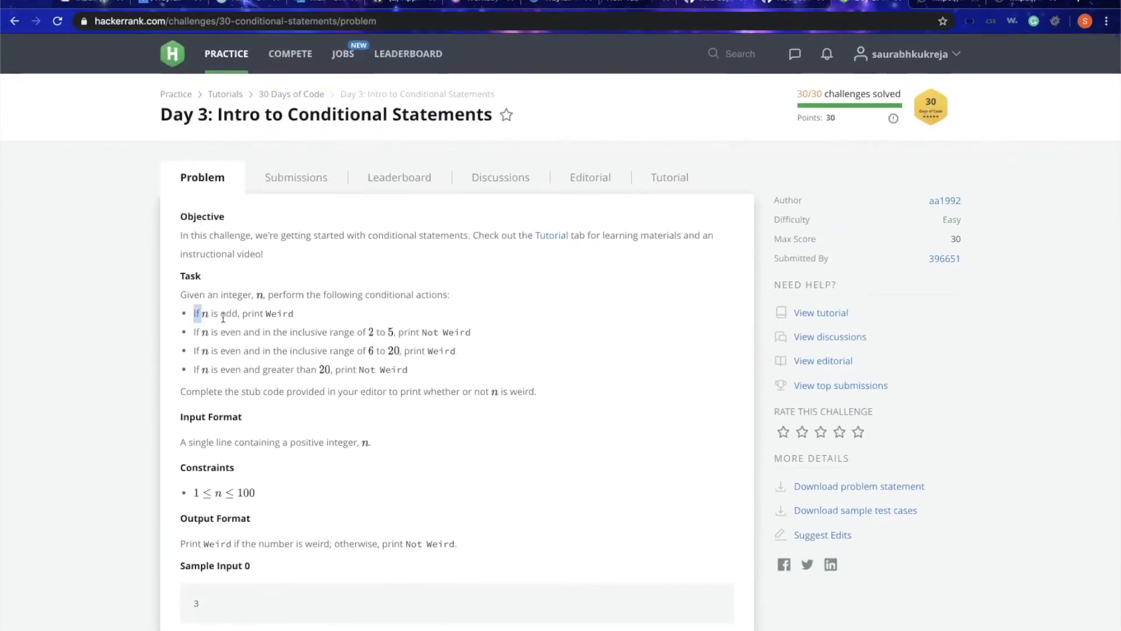
scroll("down", 3)
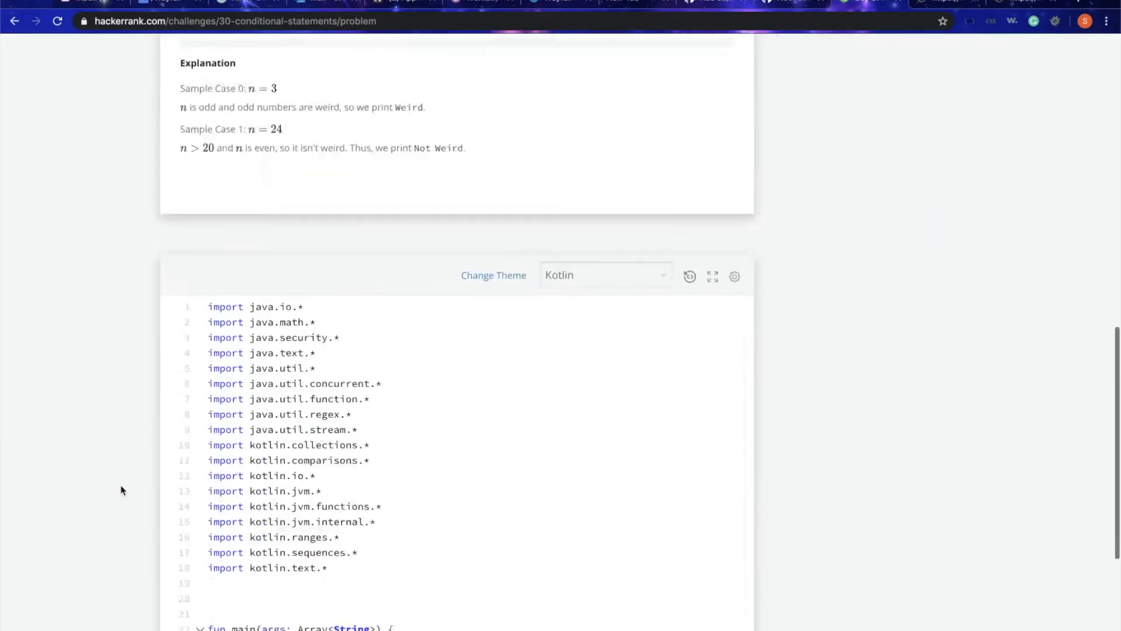
scroll("down", 3)
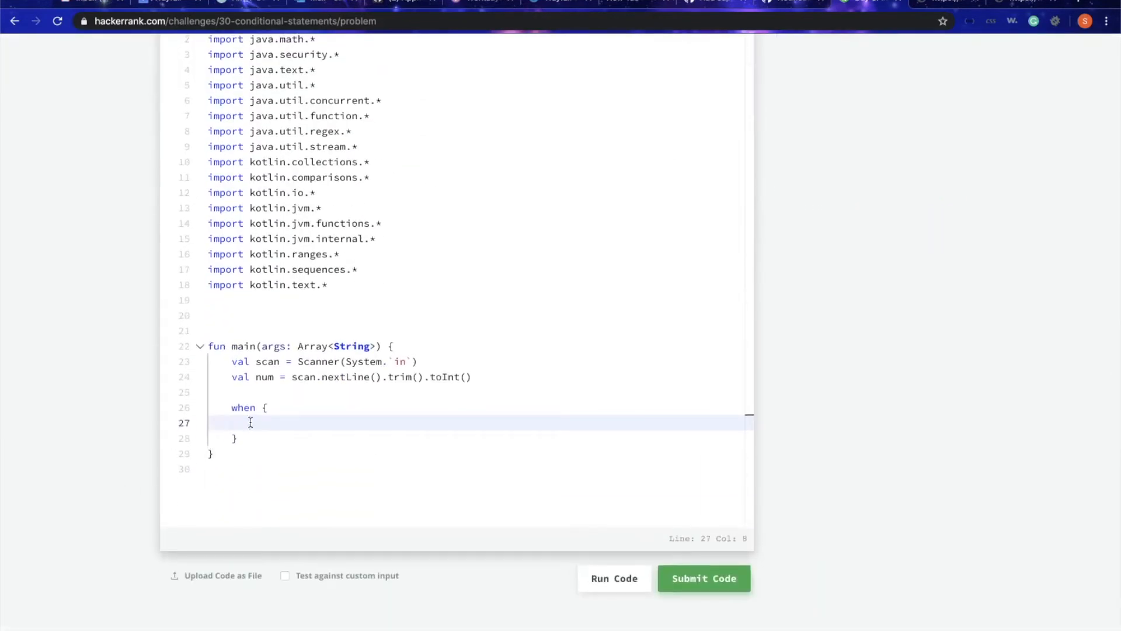
type("num")
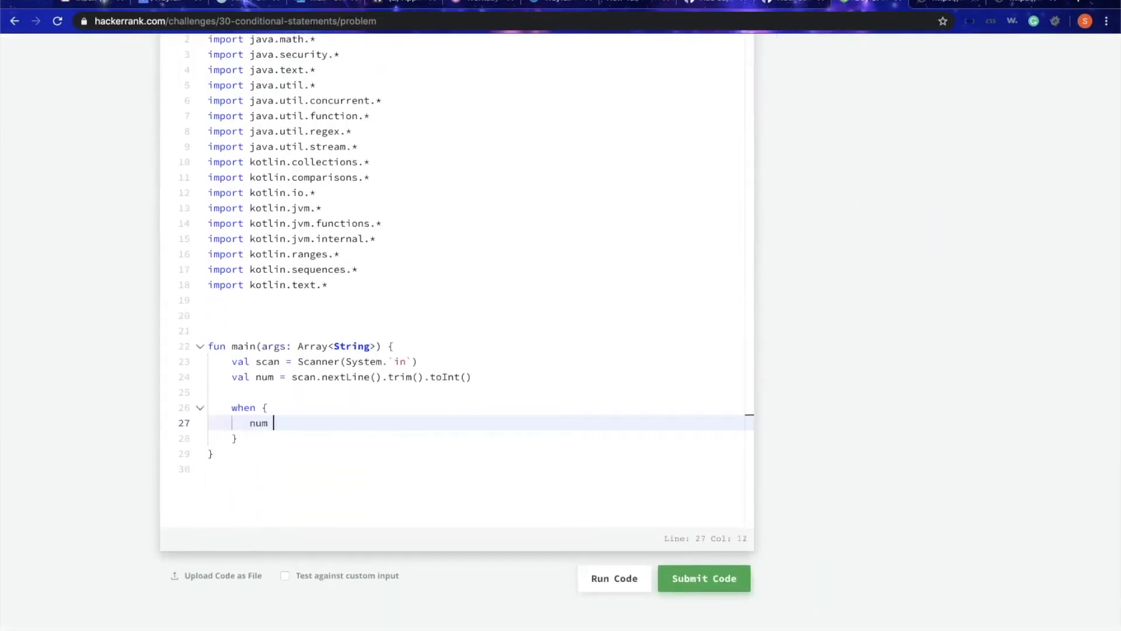
type("% 2")
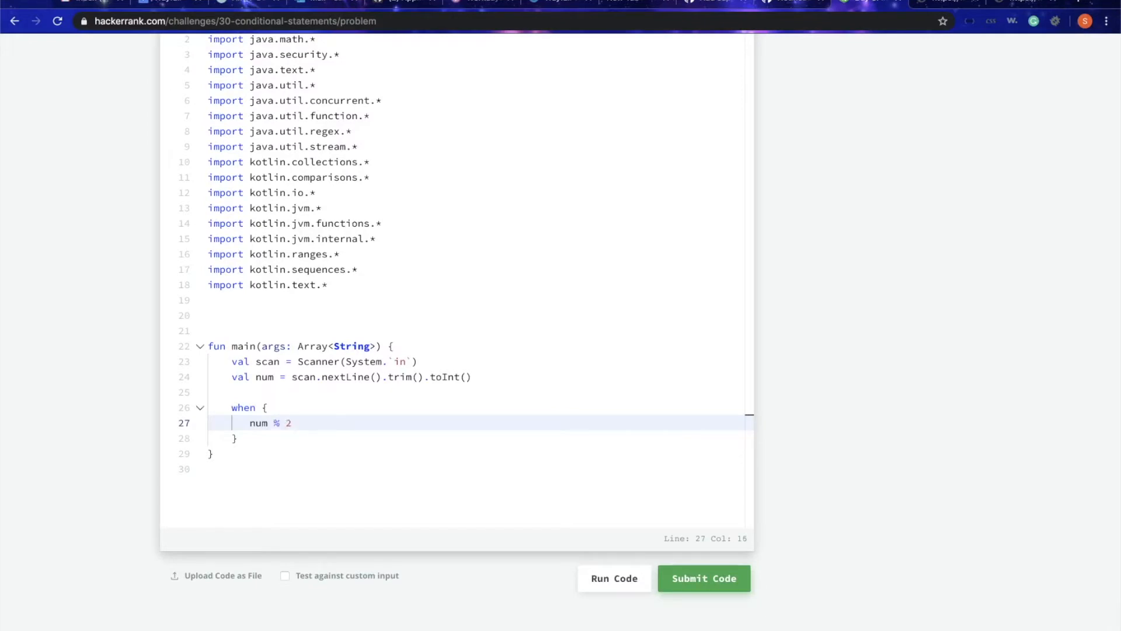
type("!=")
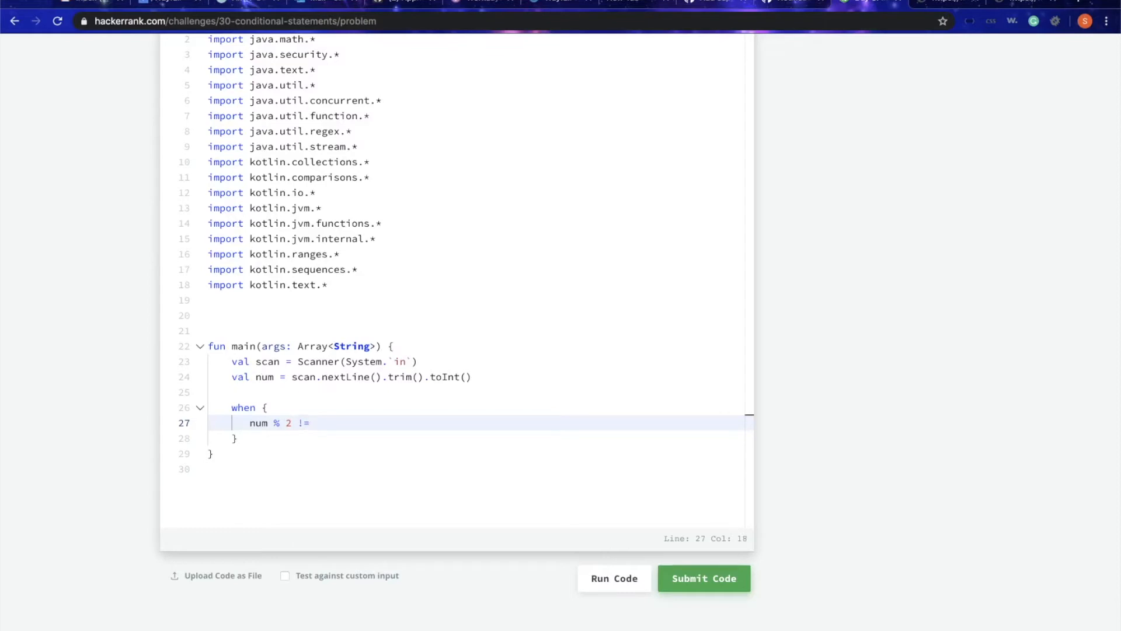
type("0")
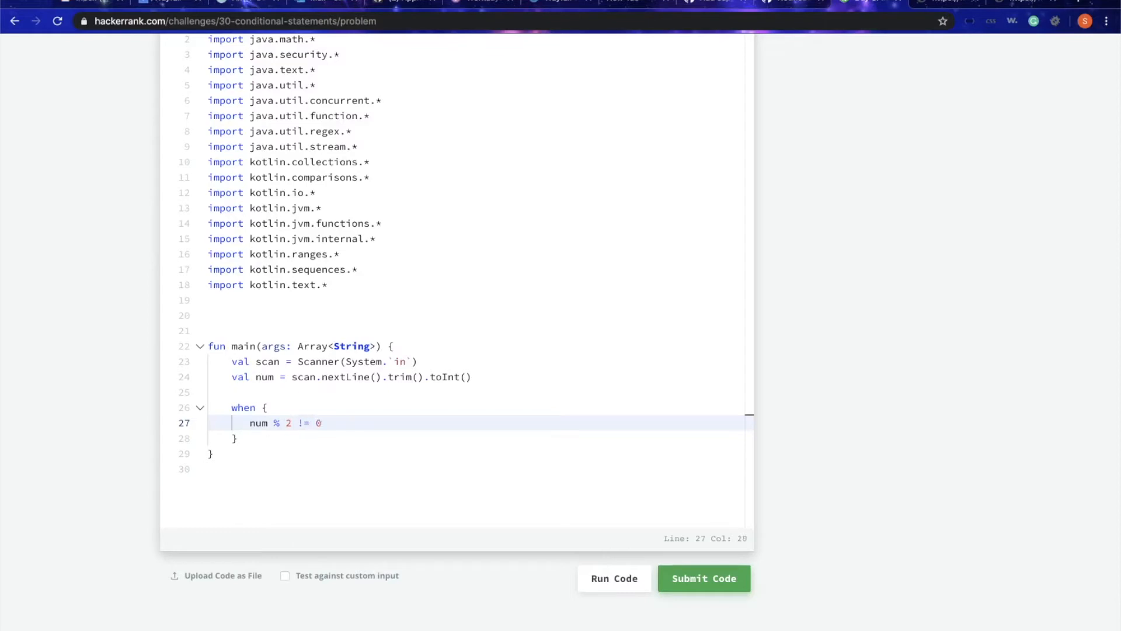
type("->")
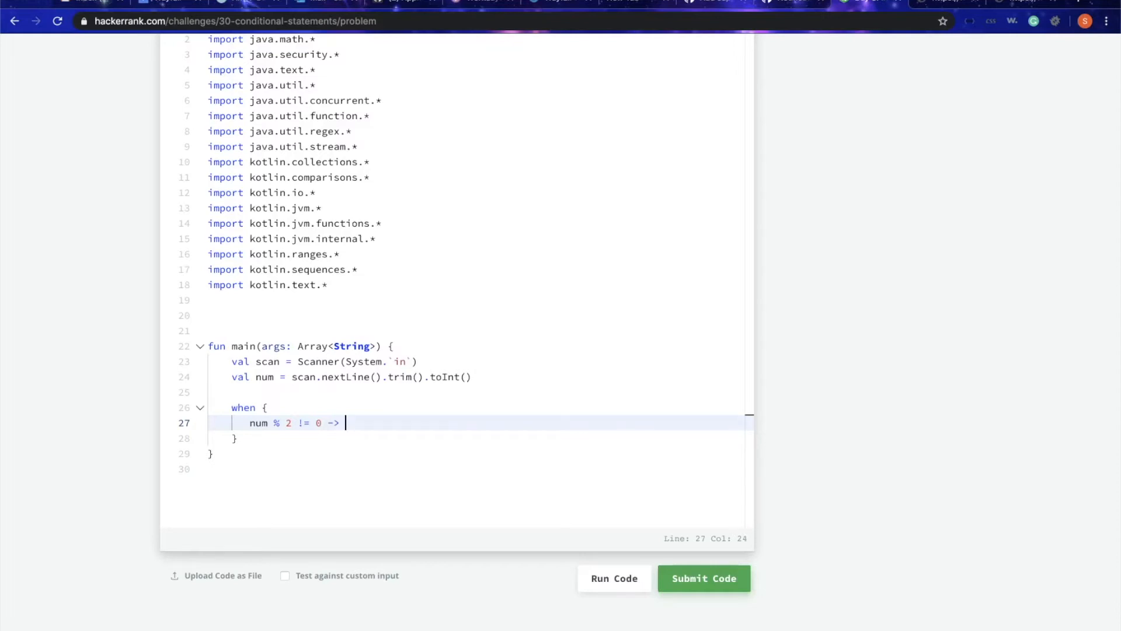
mouse_move(250, 427)
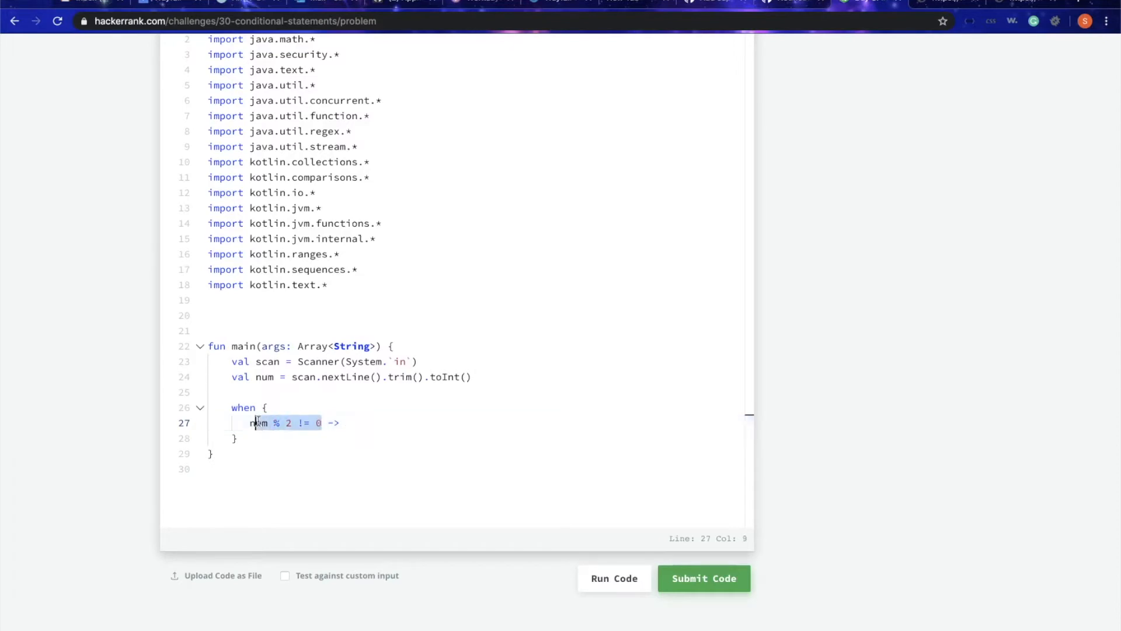
- Start the odd branch's output with println("
left_click(344, 421)
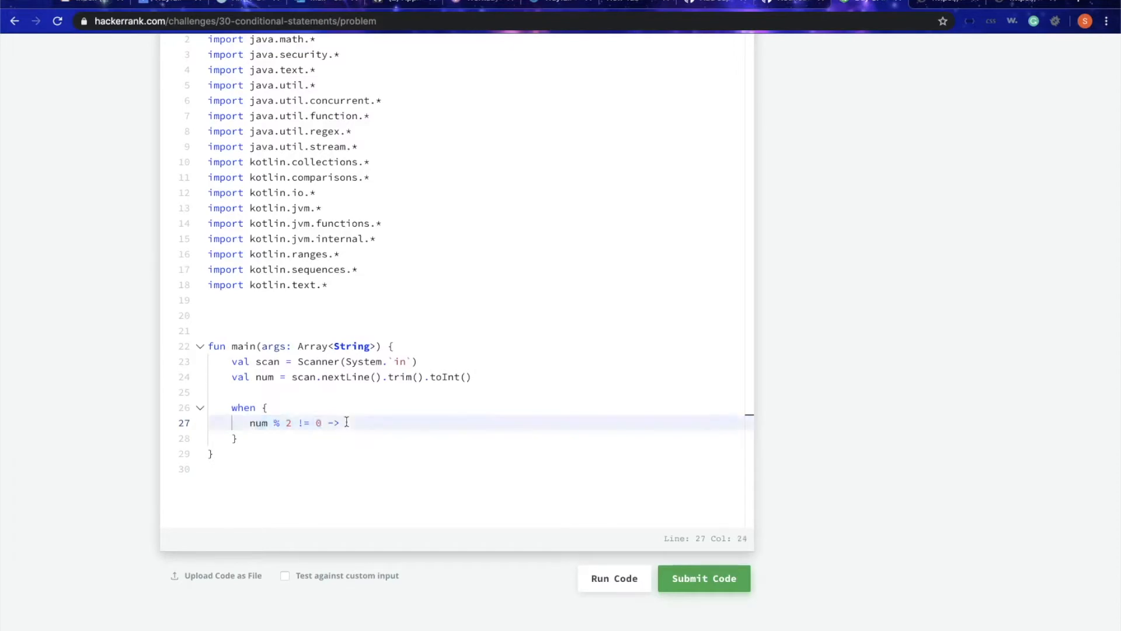
type("println")
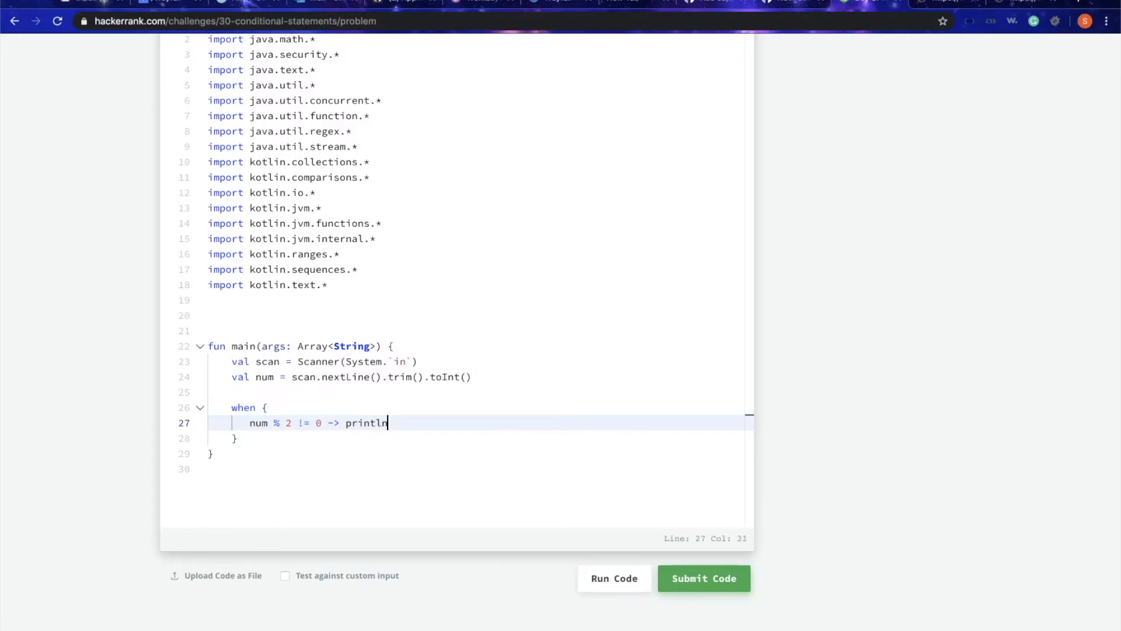
type("(\"")
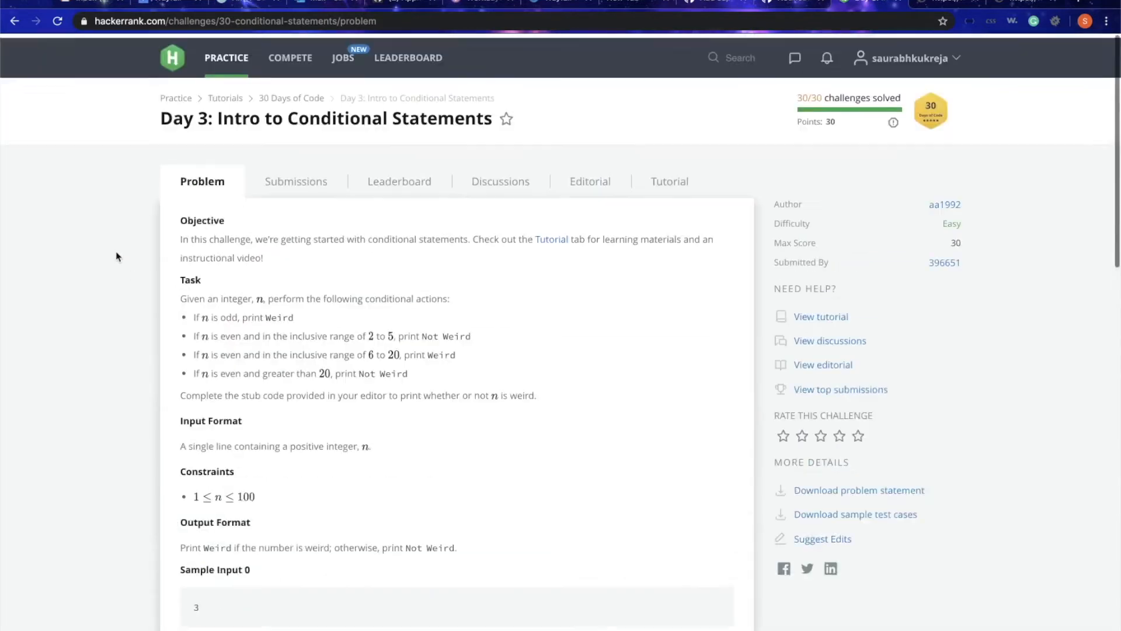
- Finish the odd branch with Weird and add num % 2 == 0 && num in 2..5 -> println("Not Weird")
double_click(279, 317)
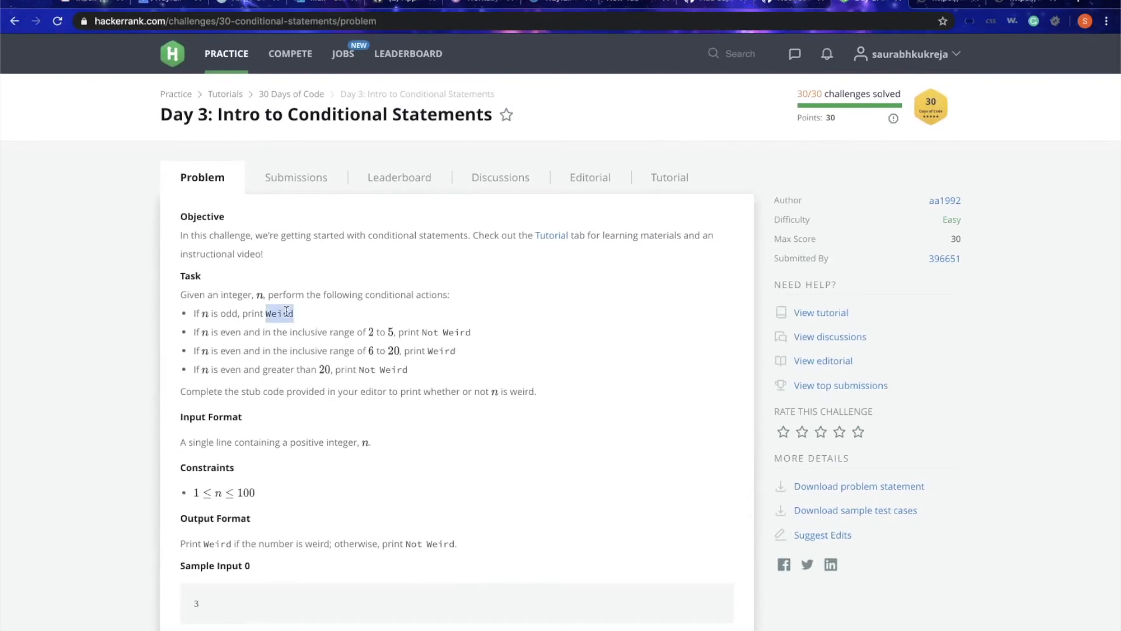
scroll("down", 3)
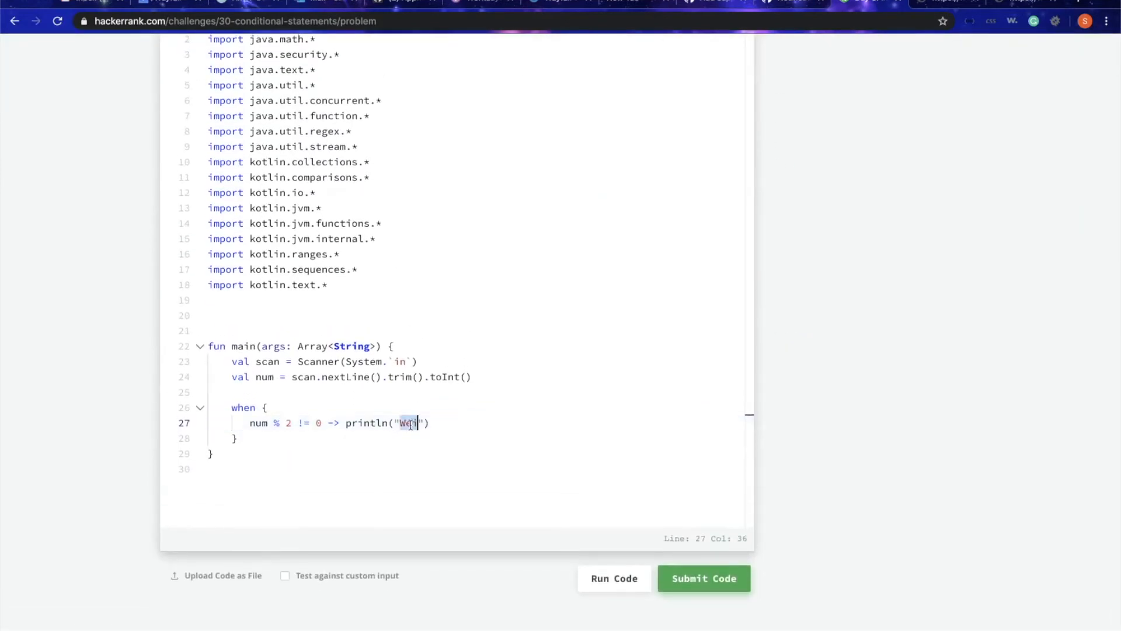
key("Enter")
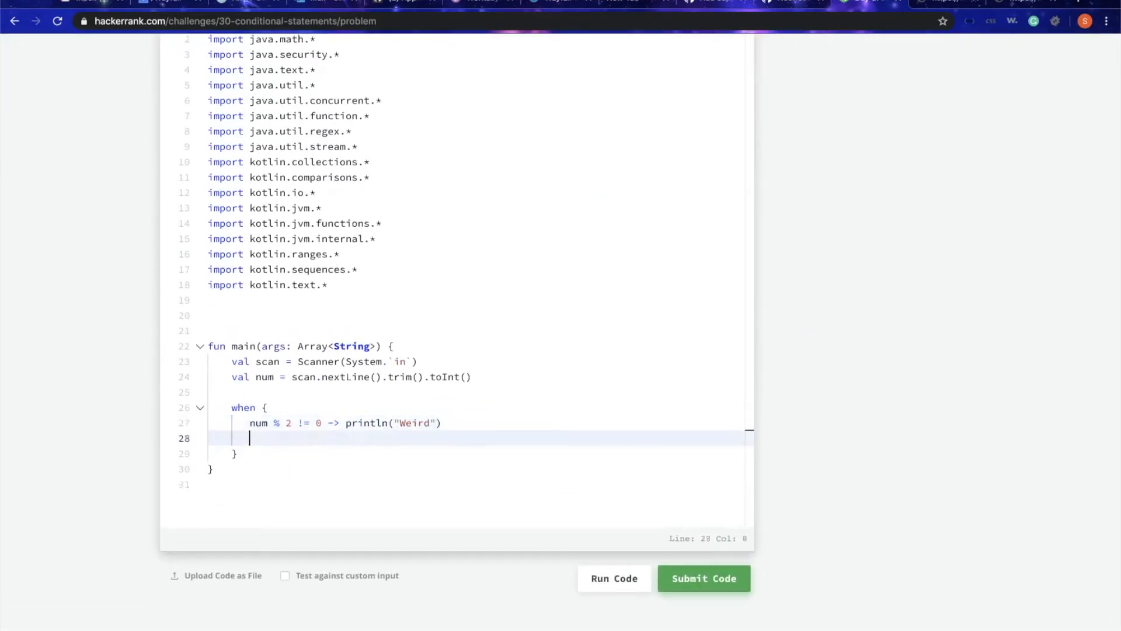
type("num")
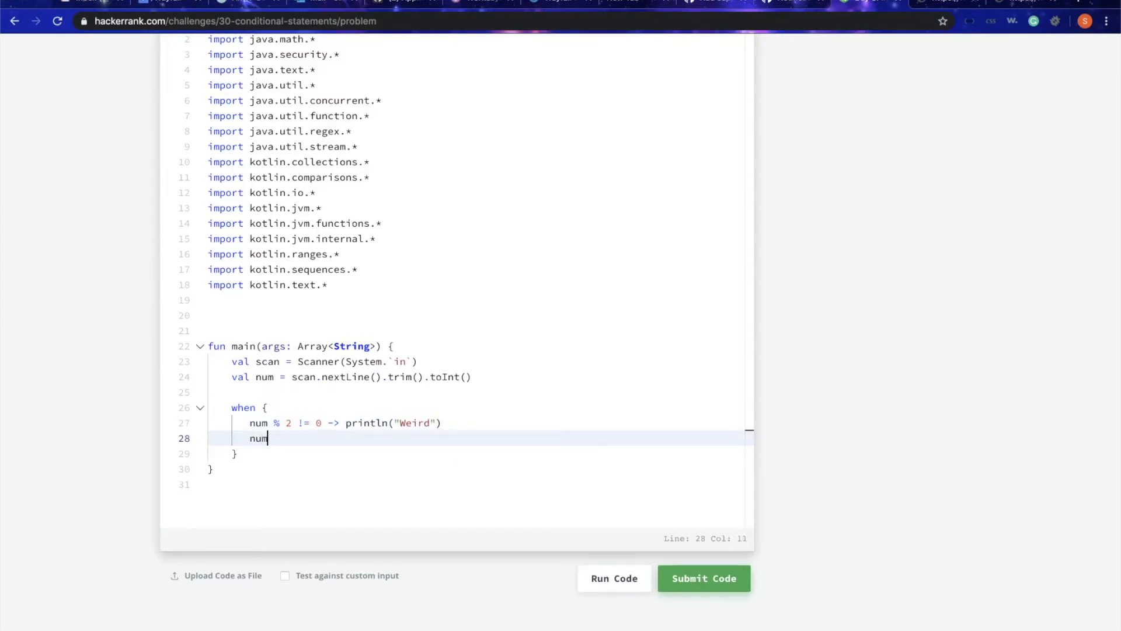
type("% 2 ==")
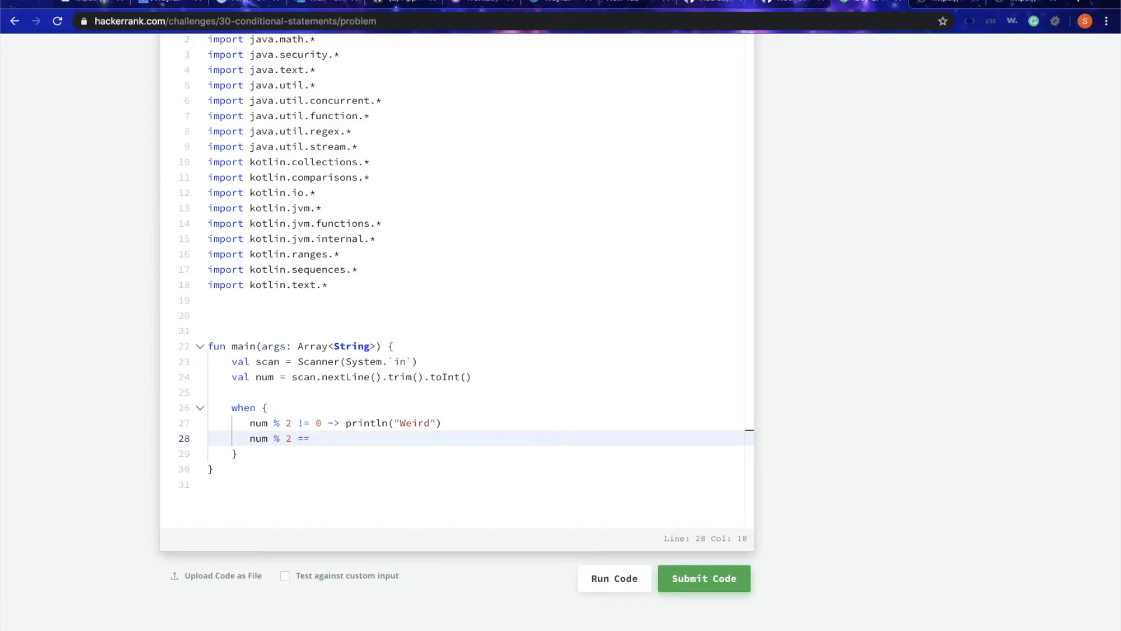
type("0 &")
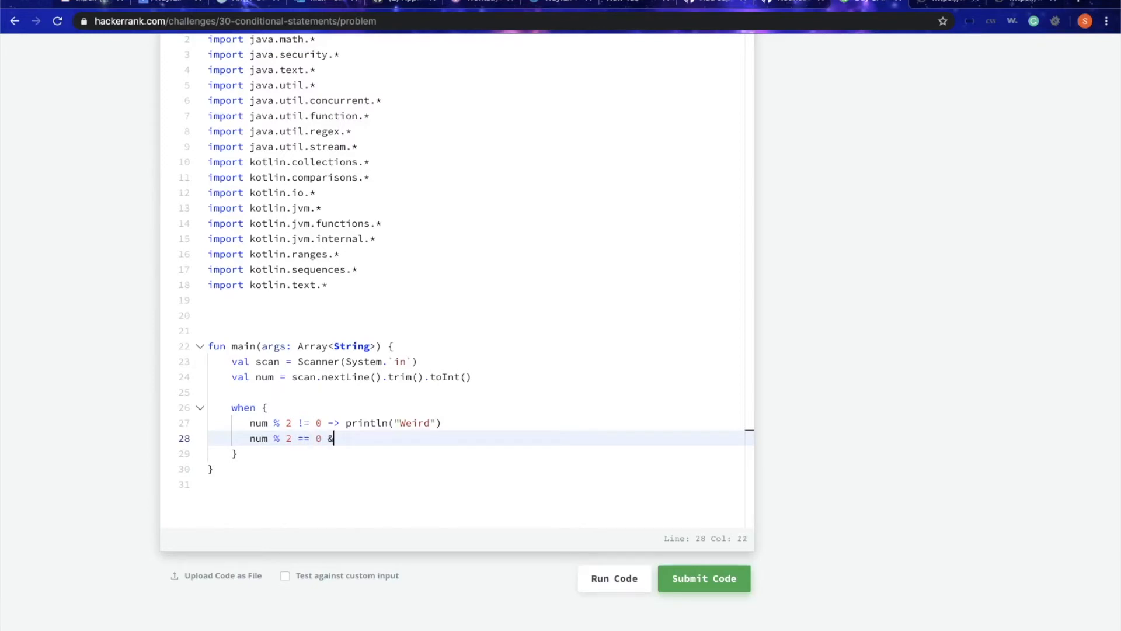
type("&")
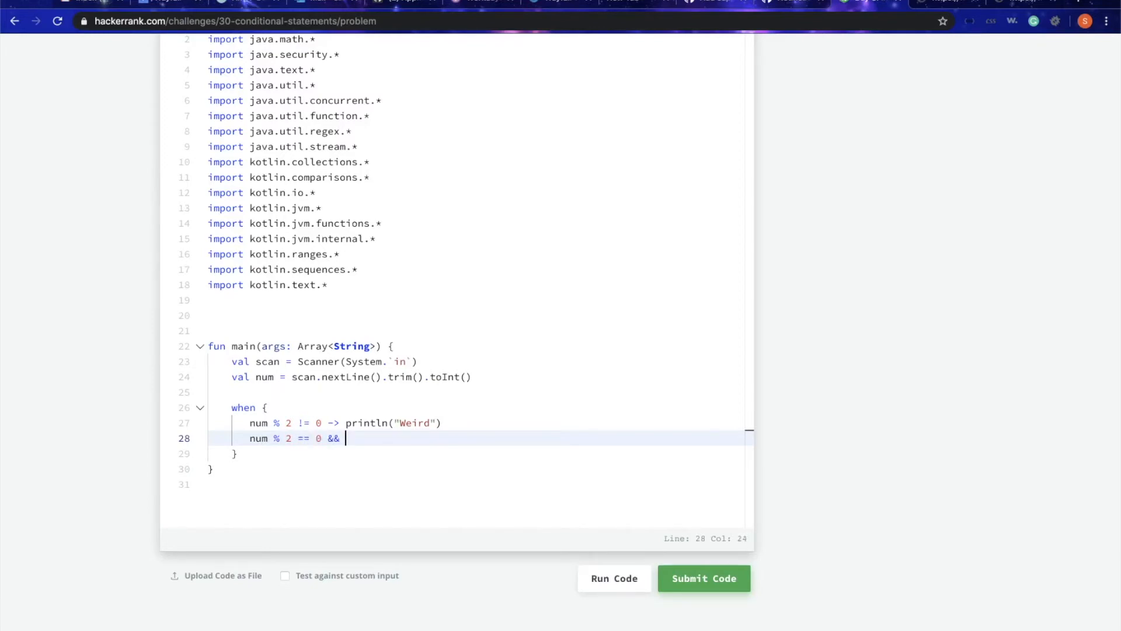
type("num in")
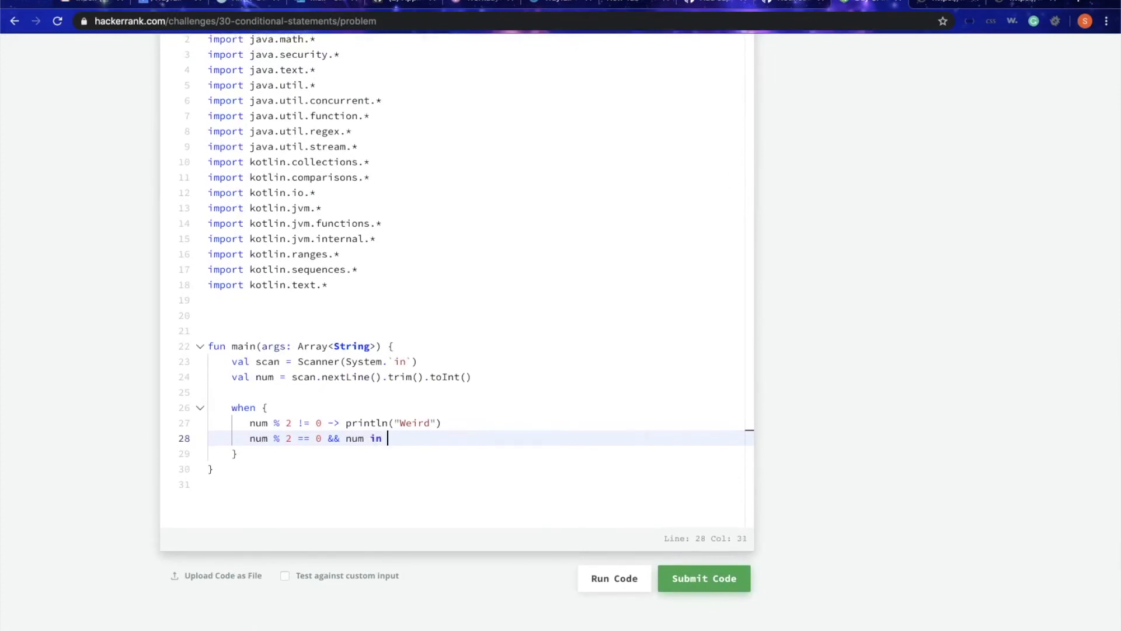
type("2..5")
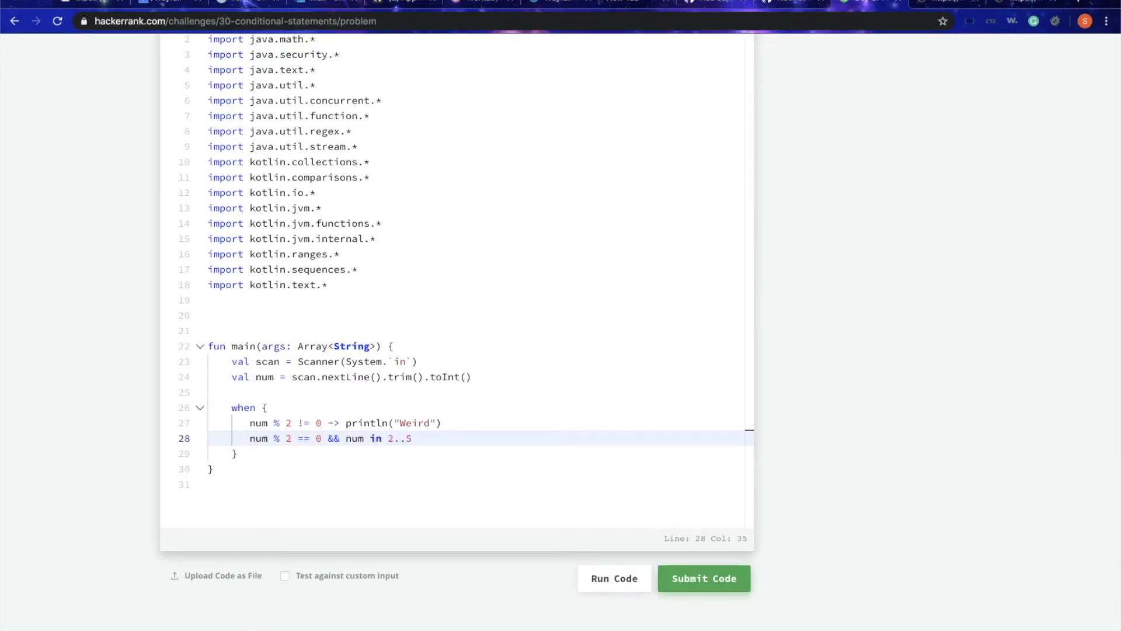
type("->")
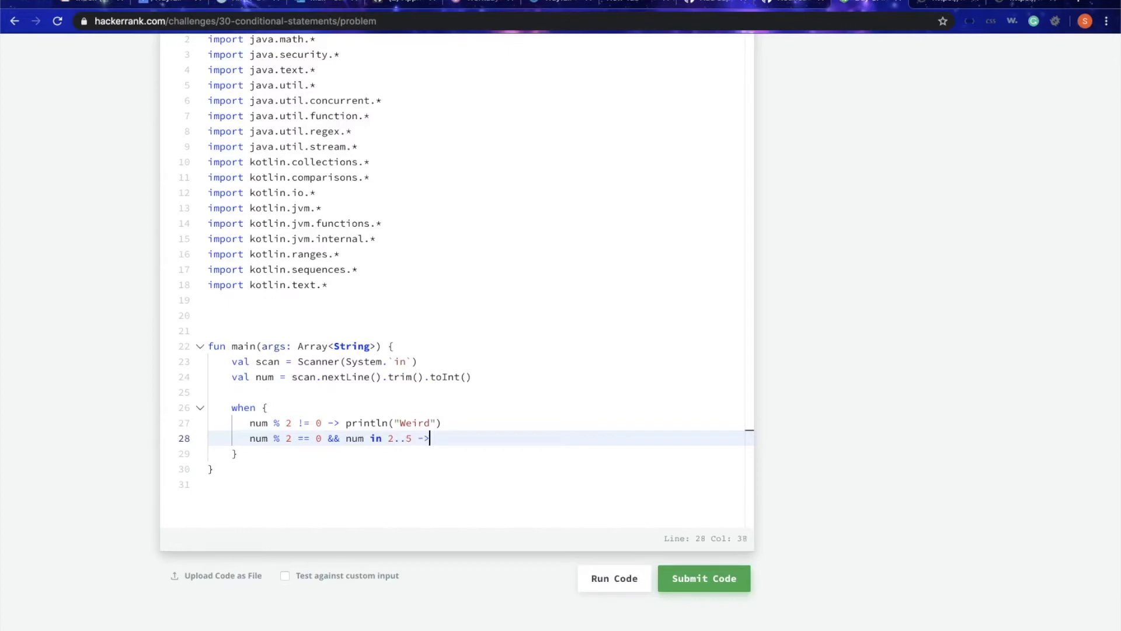
type("print")
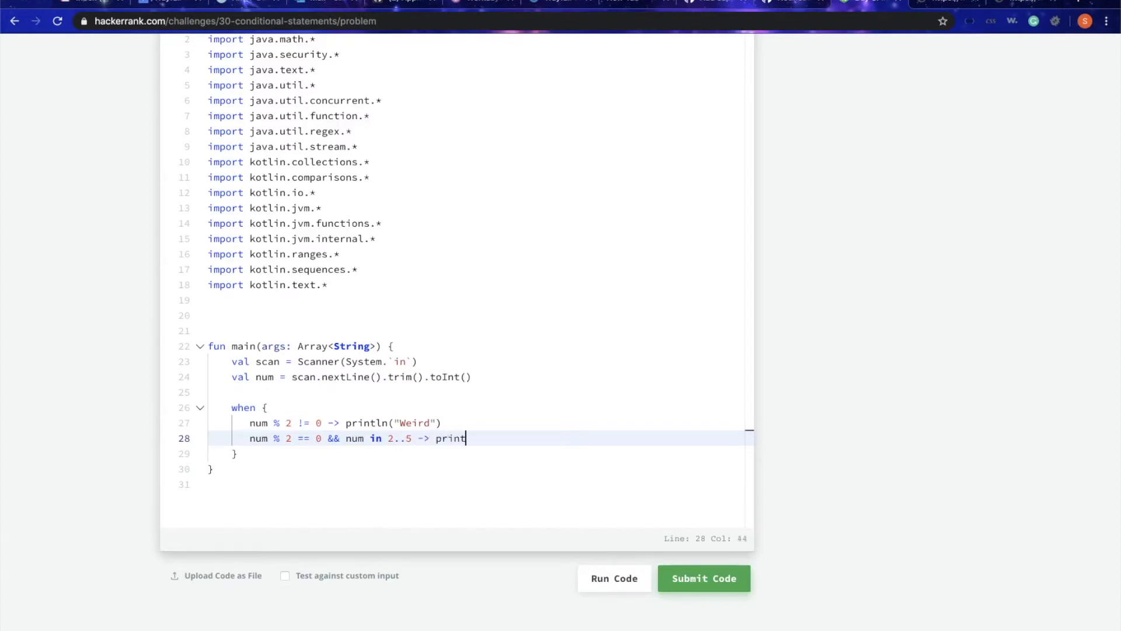
type("ln(N)")
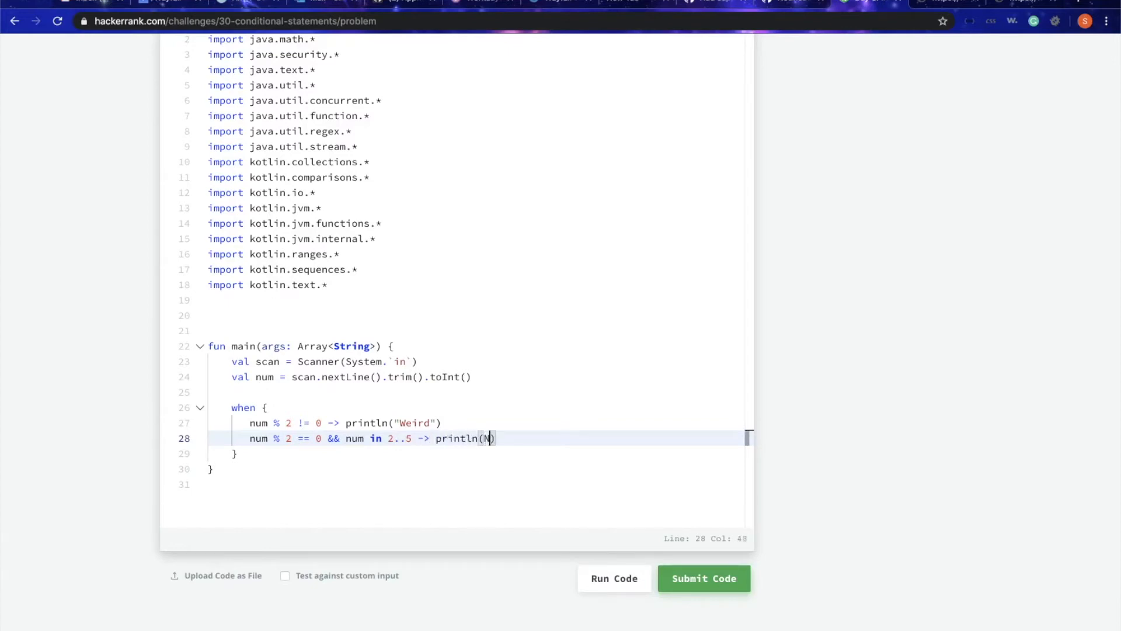
key("Backspace")
type("Not ")
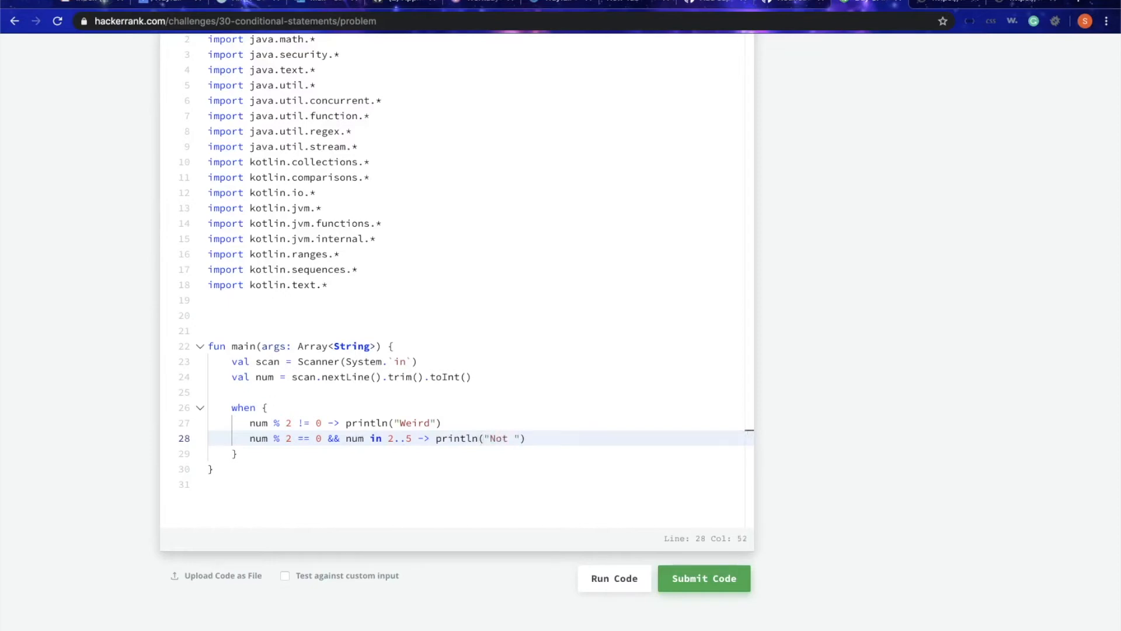
type("Weird")
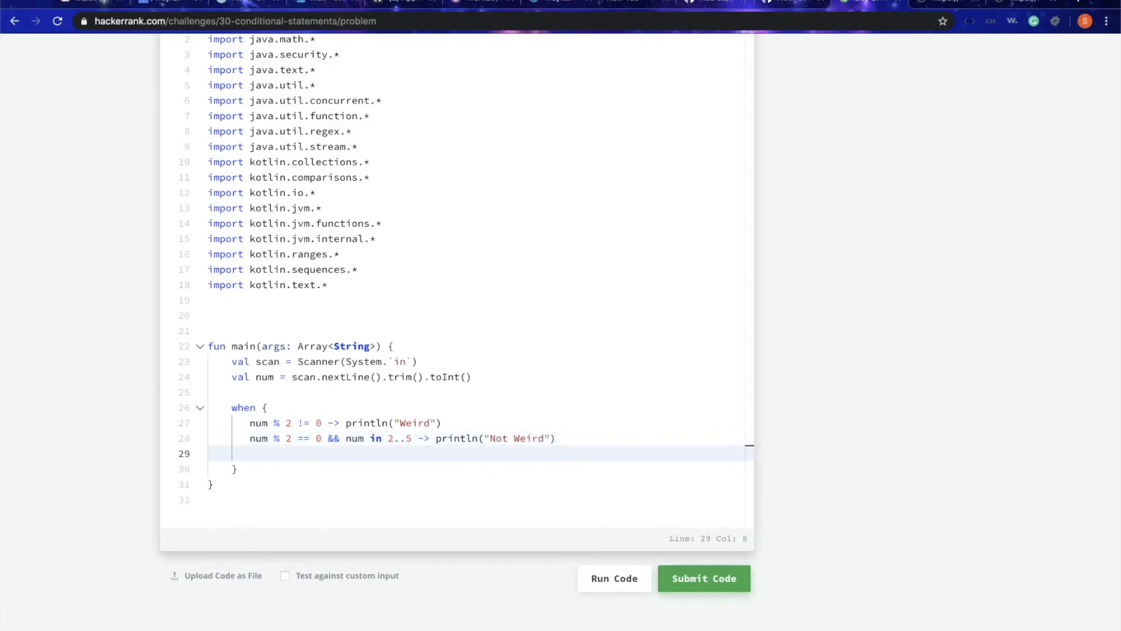
- Begin a third branch condition num % 2 == 0 && num in
type("num %")
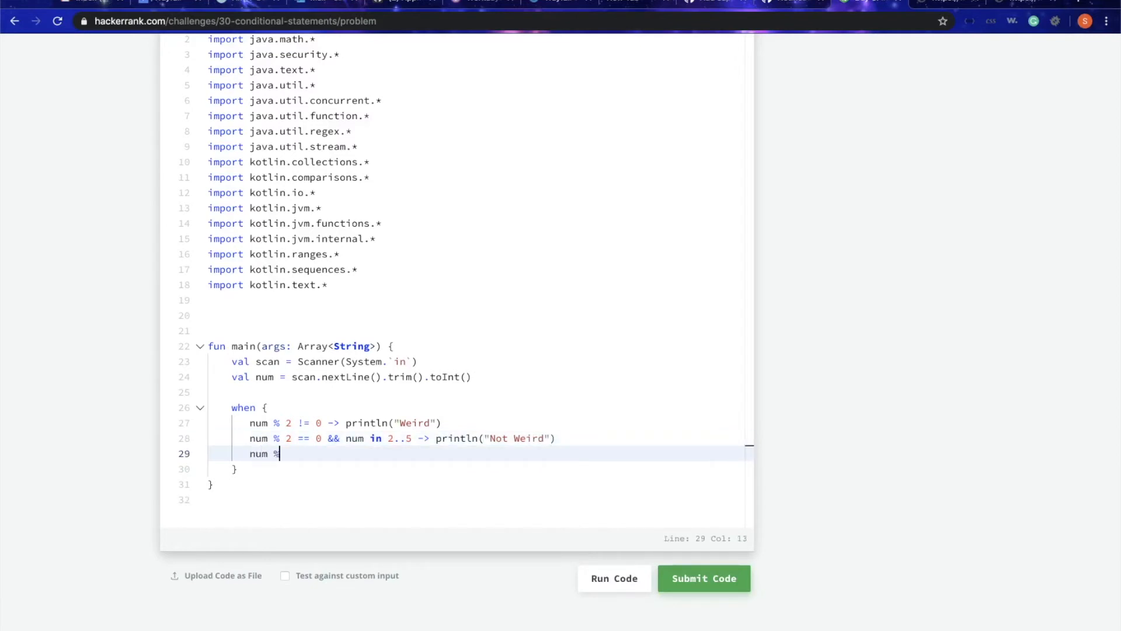
type("2 =")
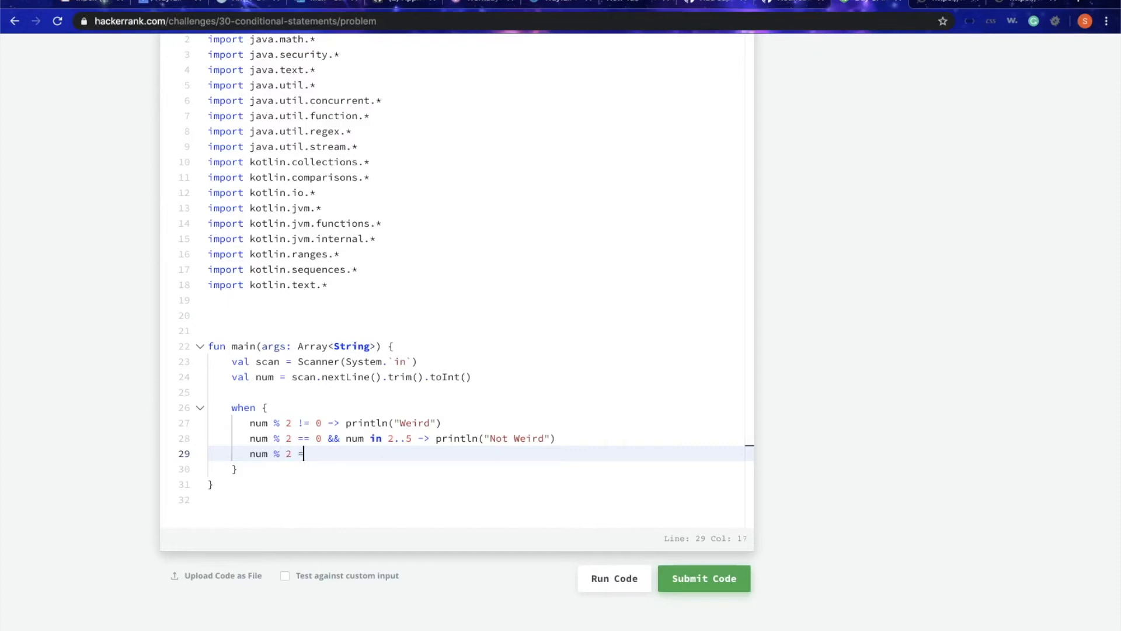
type("= 0")
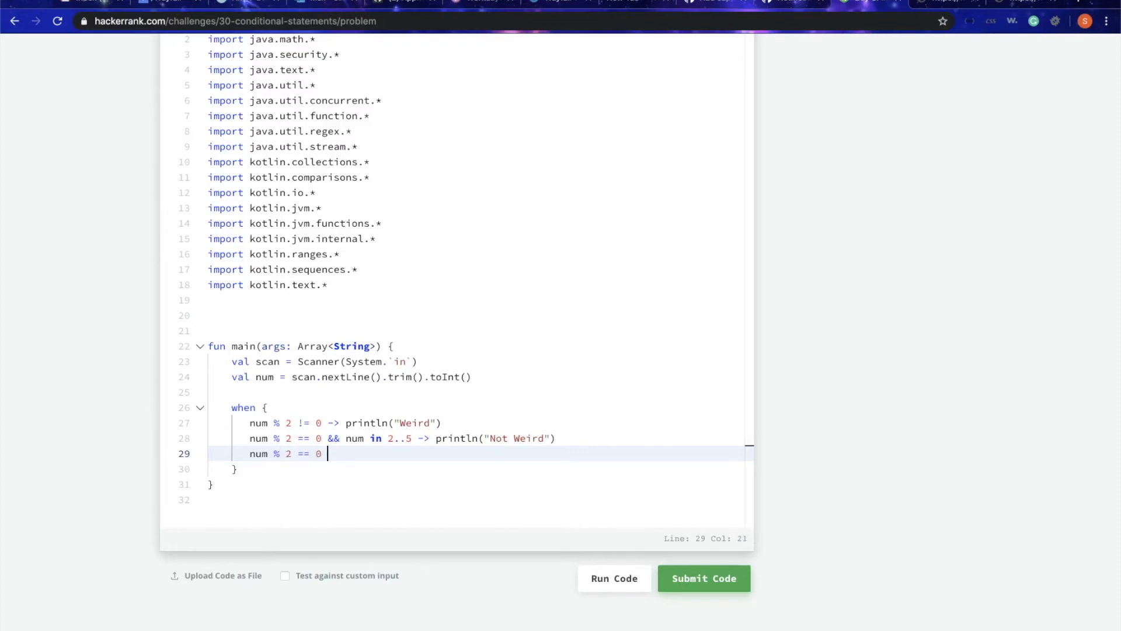
type("&& nu")
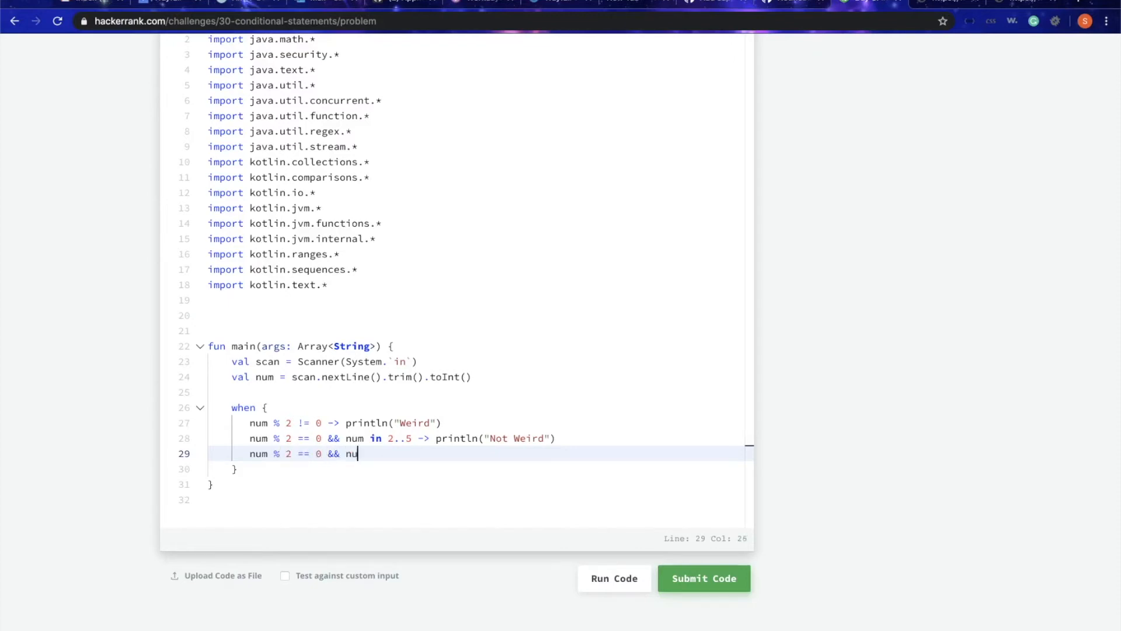
type("m in")
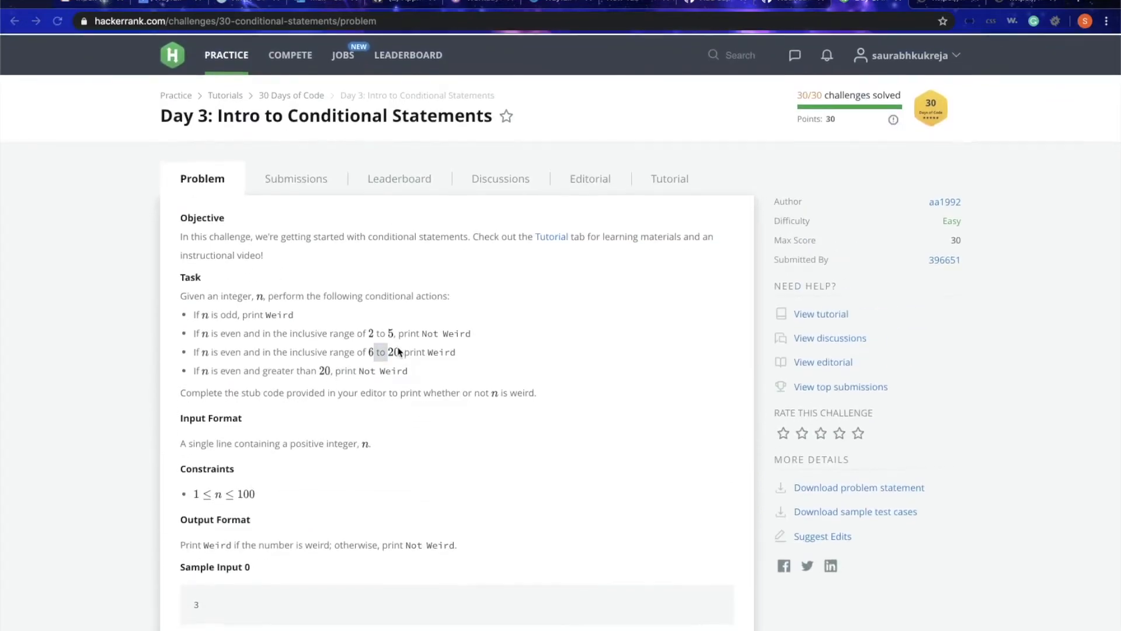
- Complete the third branch as in 6..20 -> println("Not Weird") and review the sample cases
scroll("down", 3)
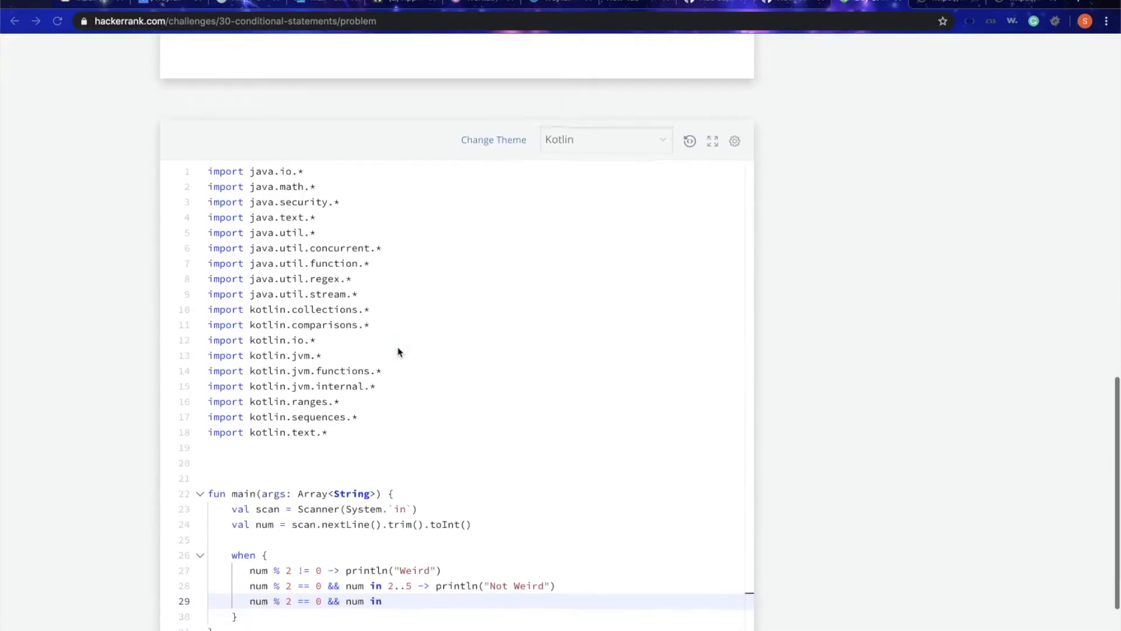
scroll("down", 3)
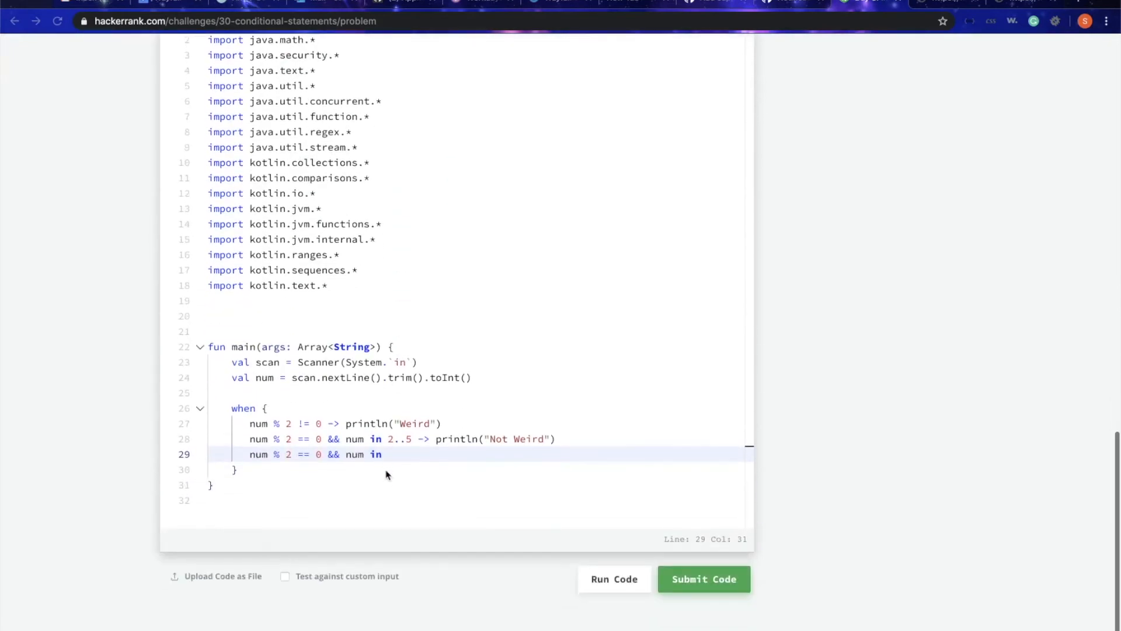
type("6")
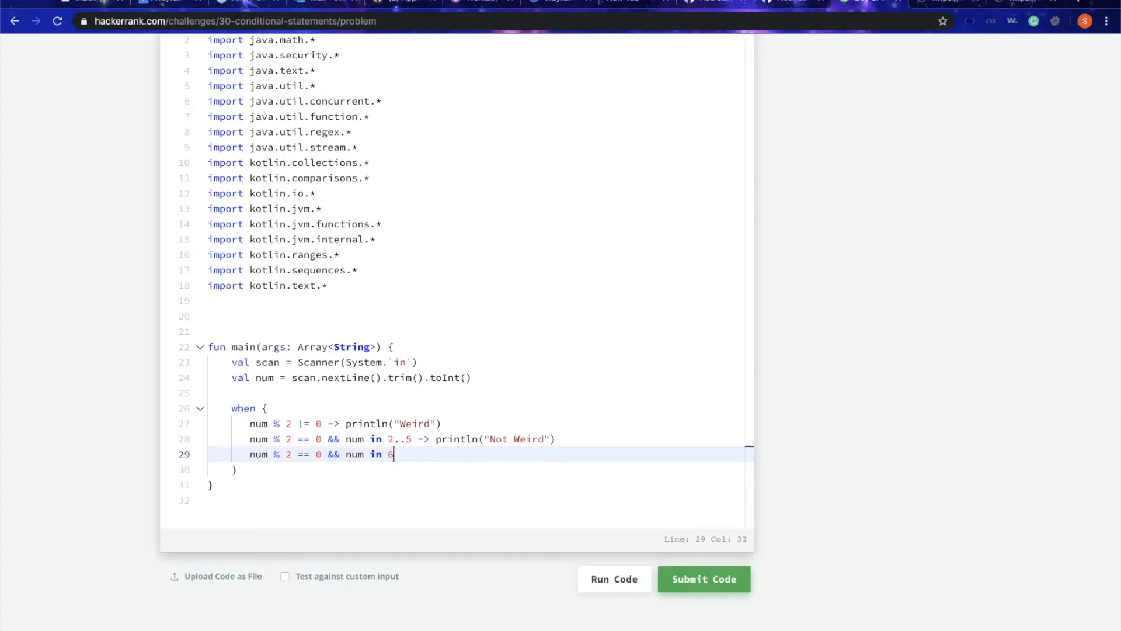
type("..20 -> println(\"Not")
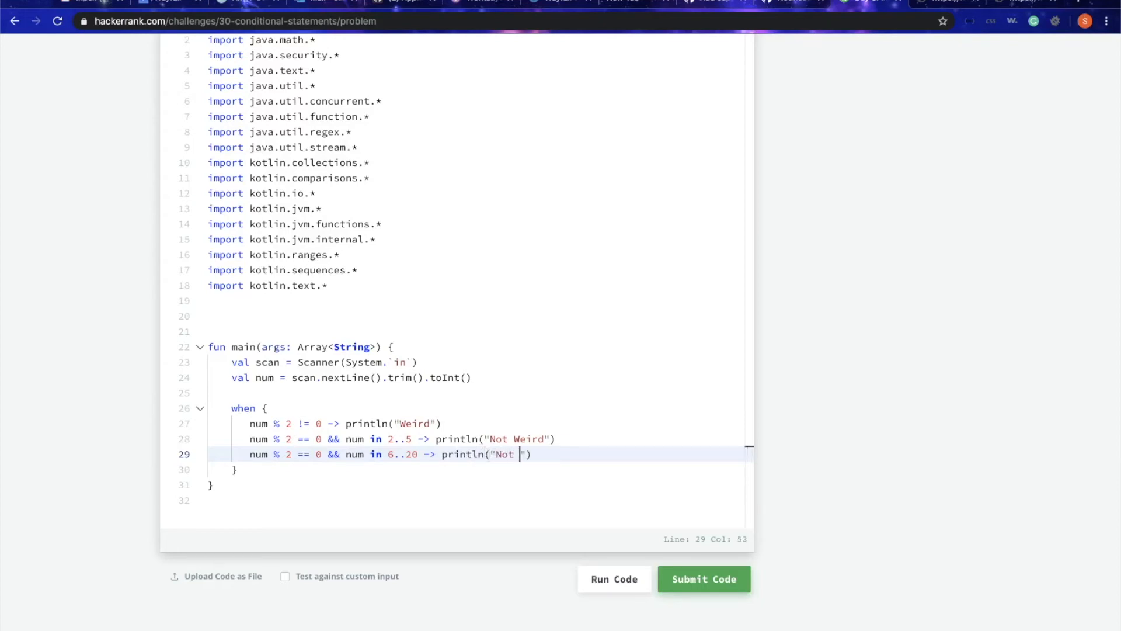
type("Weird")
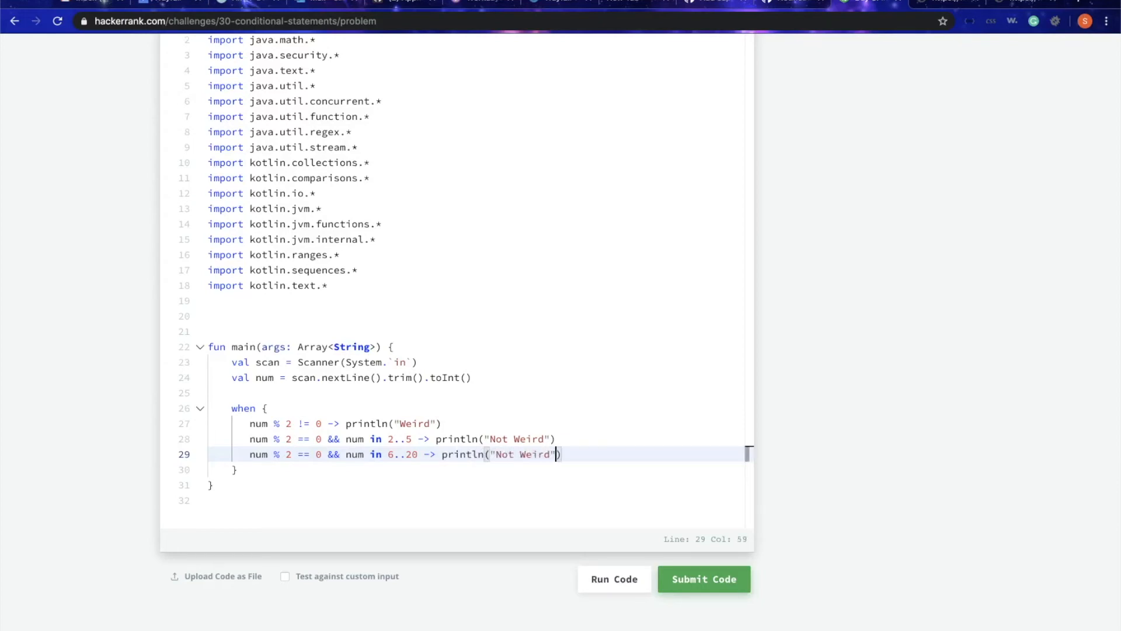
scroll("up", 3)
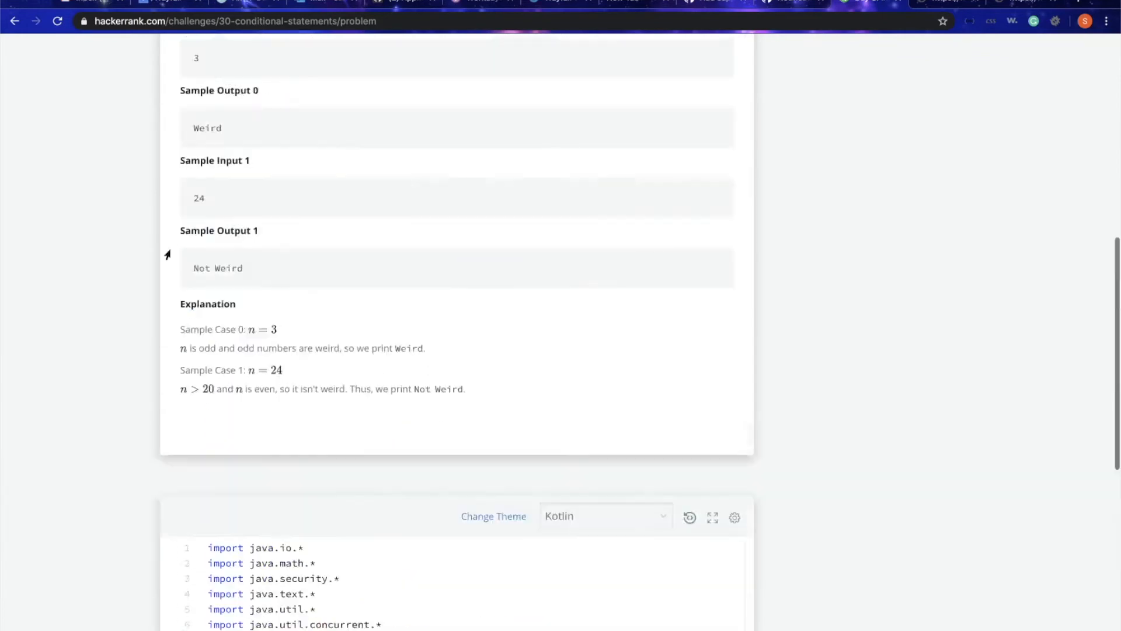
scroll("up", 3)
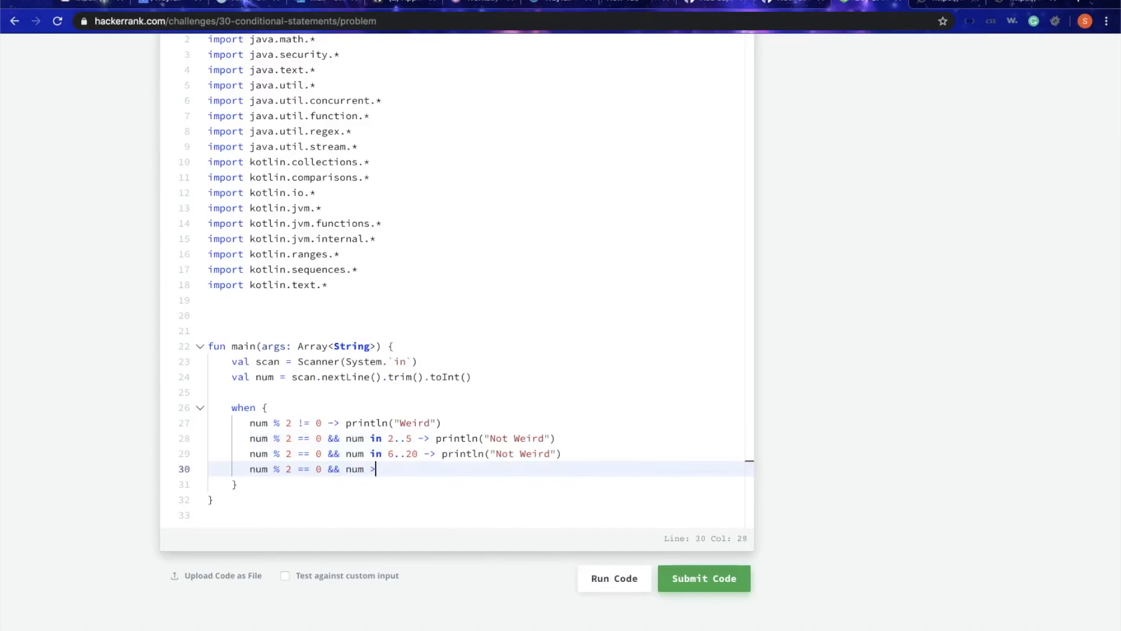
- Finish the fourth branch for even numbers > 20 with -> println("Weird")
type("20")
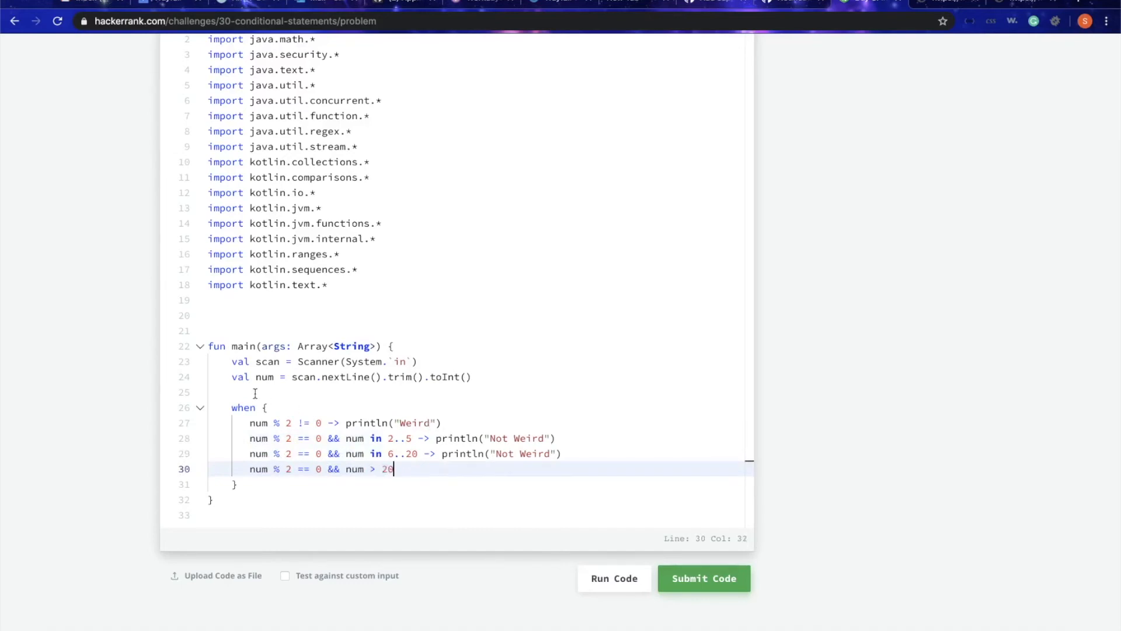
scroll("up", 3)
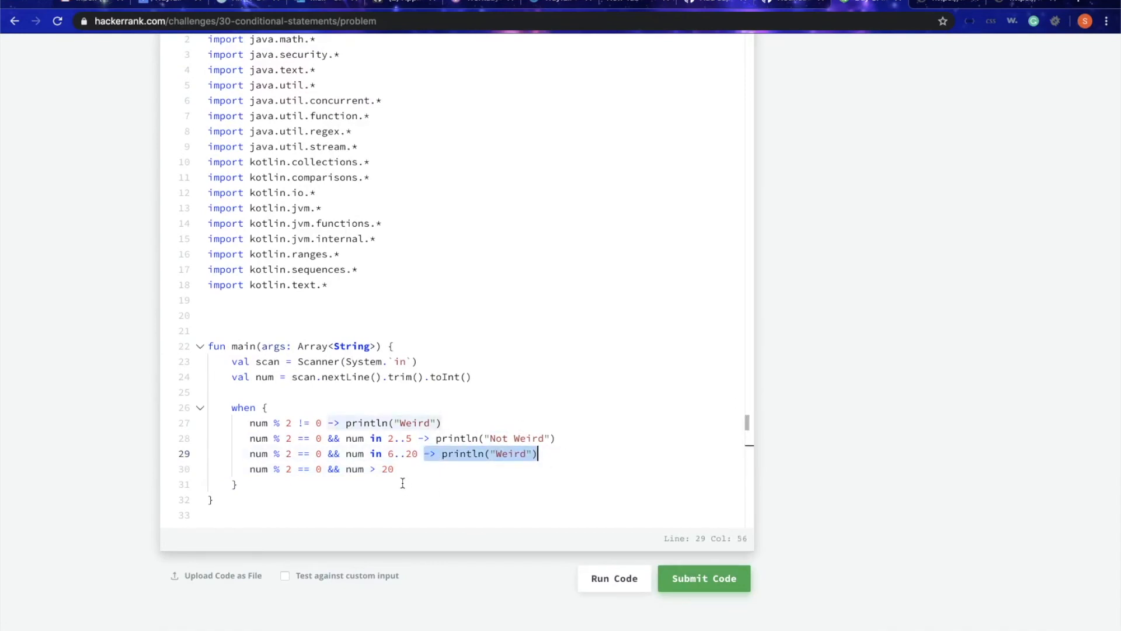
left_click(398, 469)
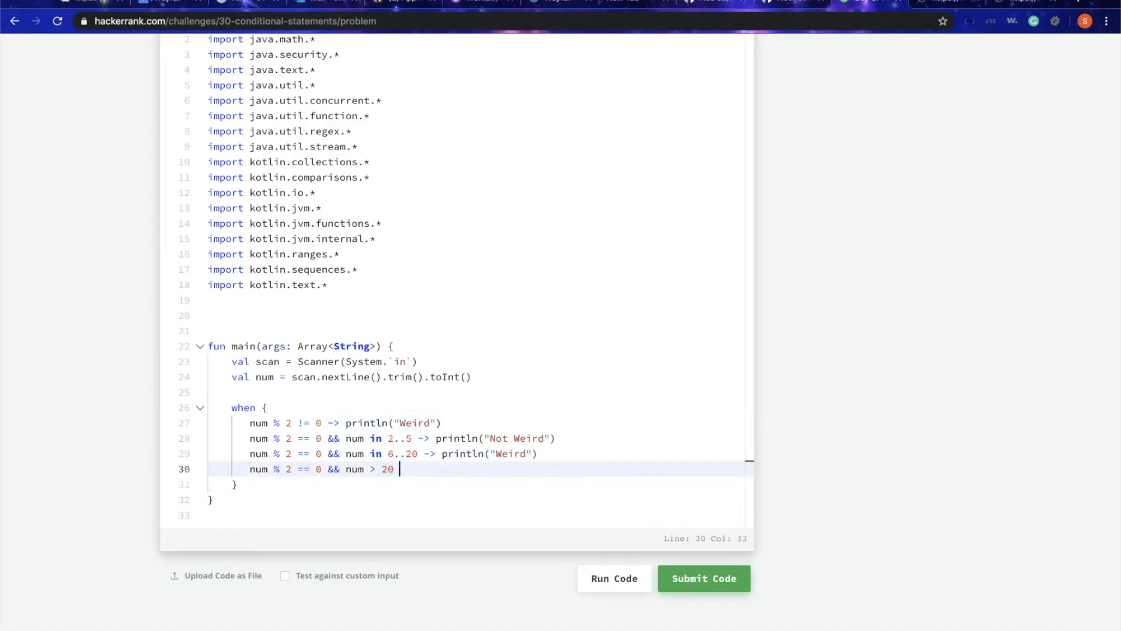
type("-> println(\"Weird\")")
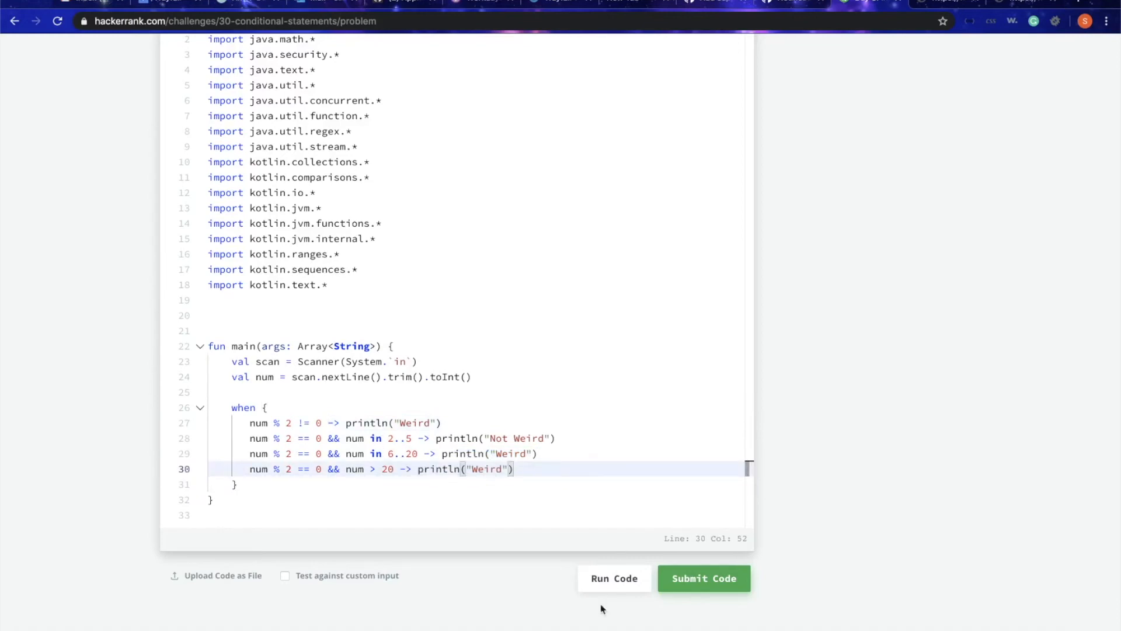
mouse_move(613, 578)
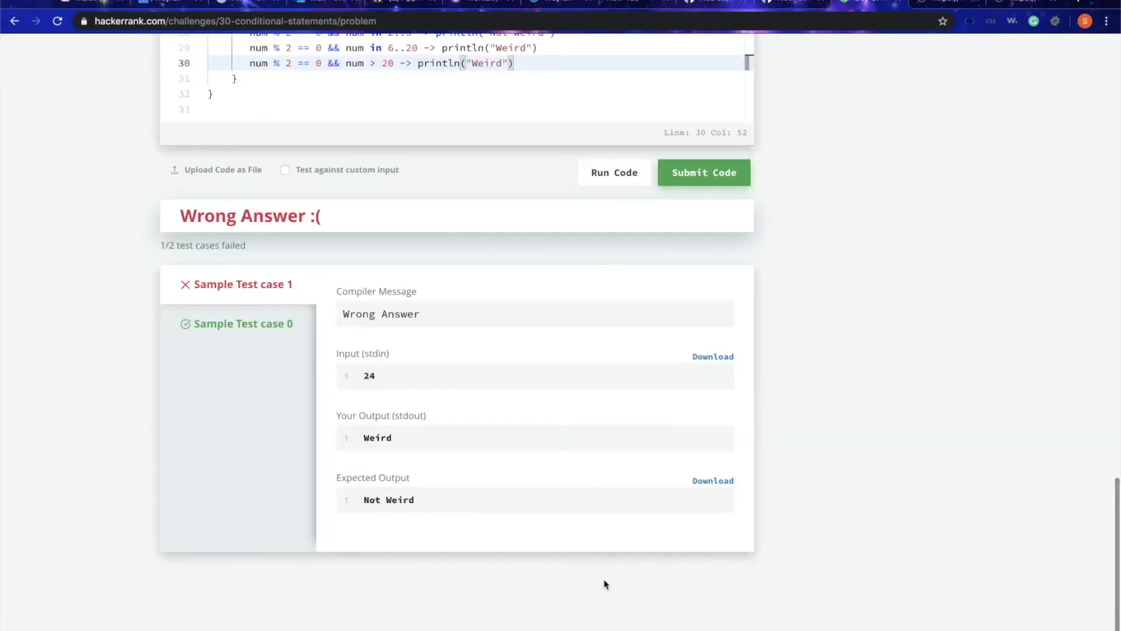
mouse_move(301, 323)
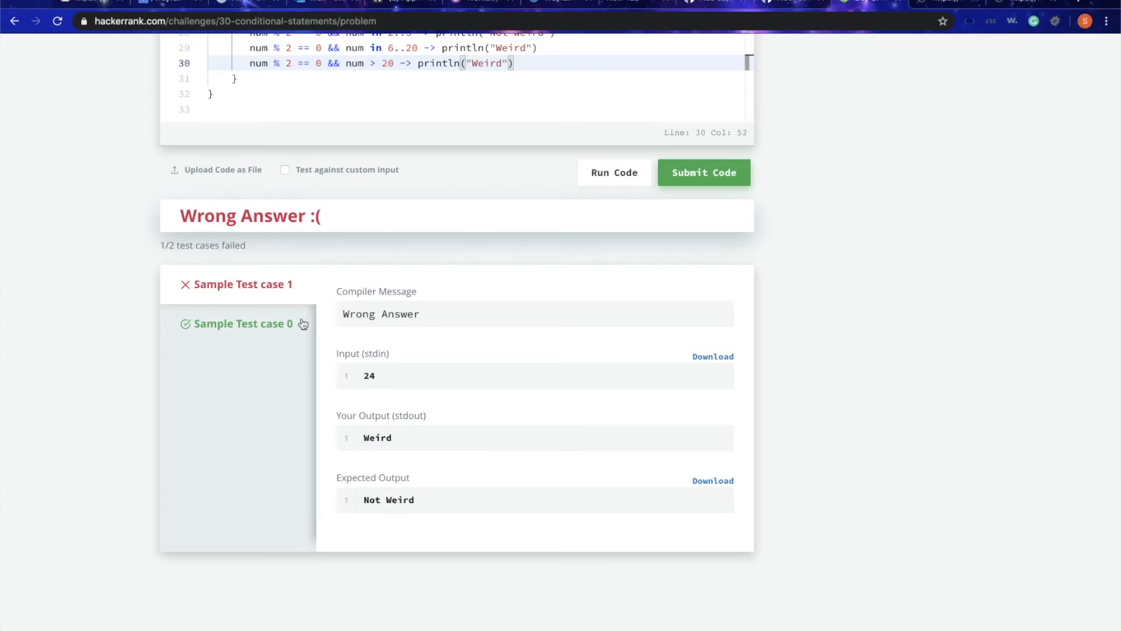
mouse_move(347, 313)
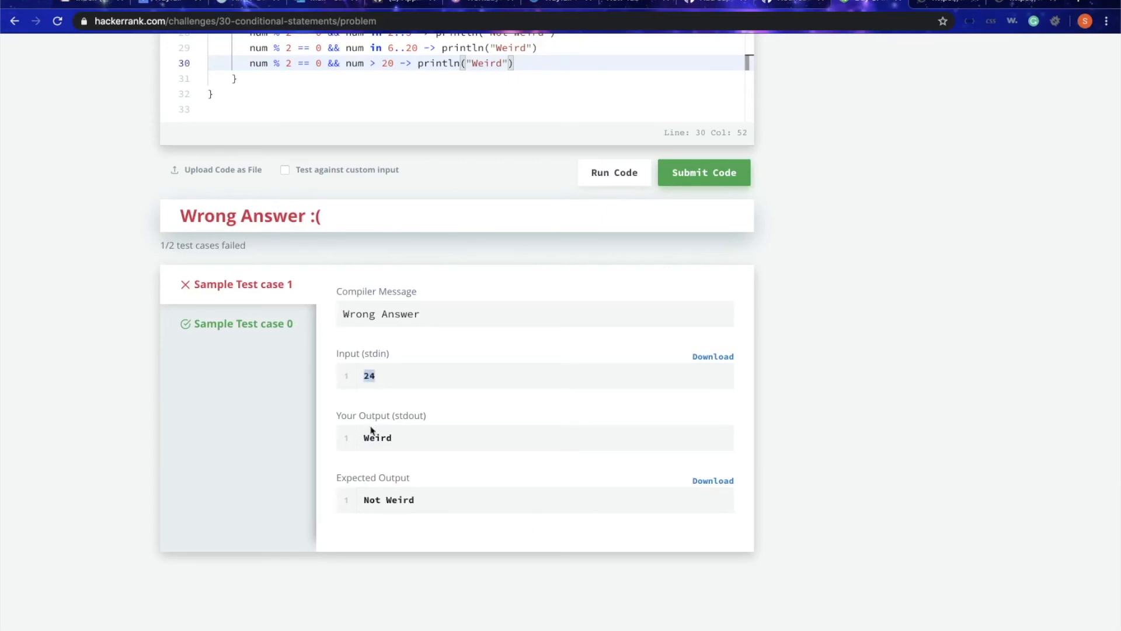
- Inspect the failed sample test 1 (24 gives Weird) and locate the Weird string in the last branch
double_click(378, 436)
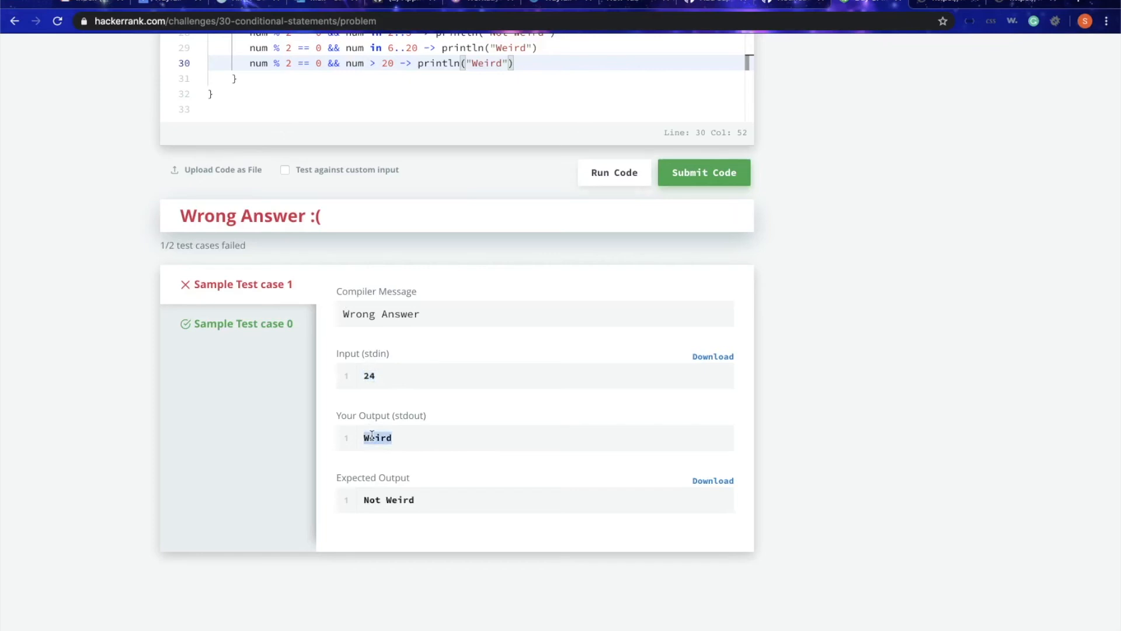
scroll("down", 3)
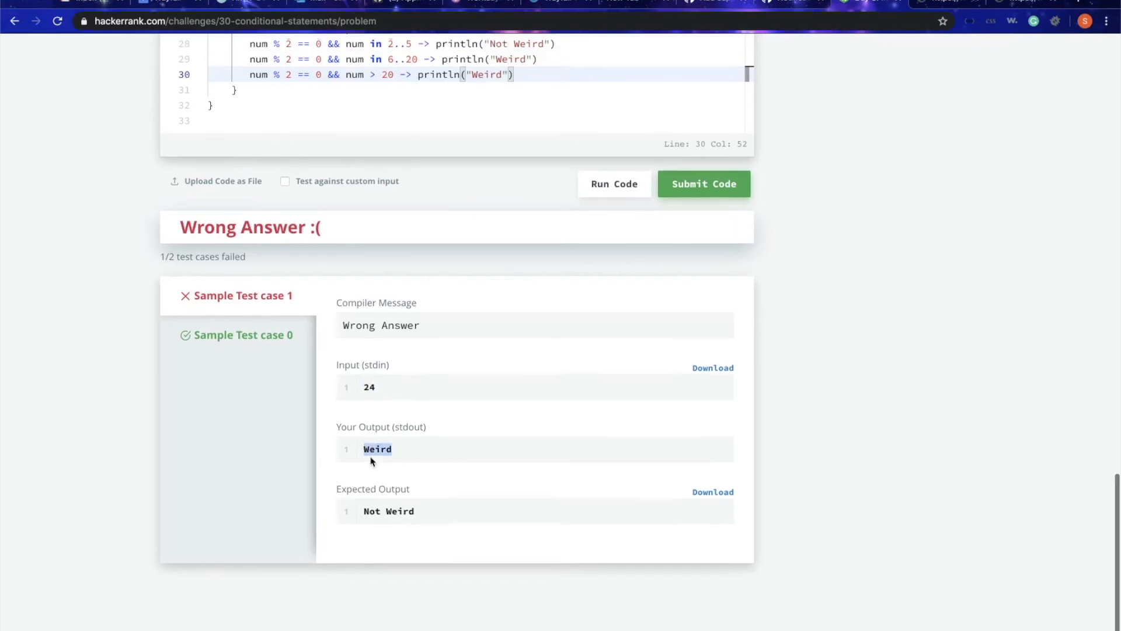
scroll("up", 3)
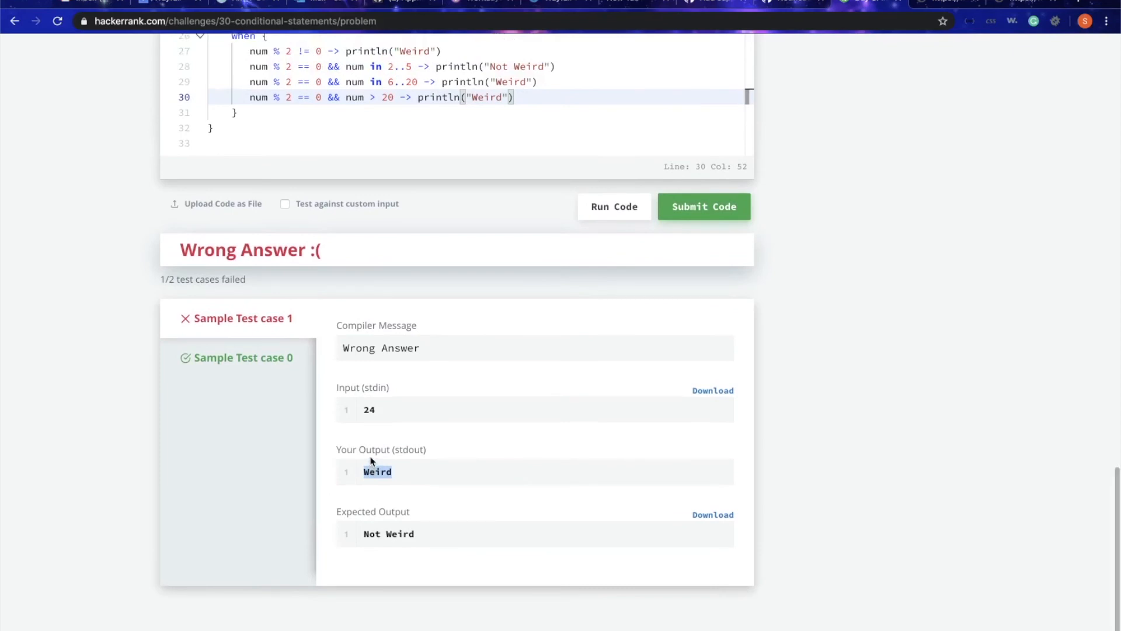
double_click(485, 97)
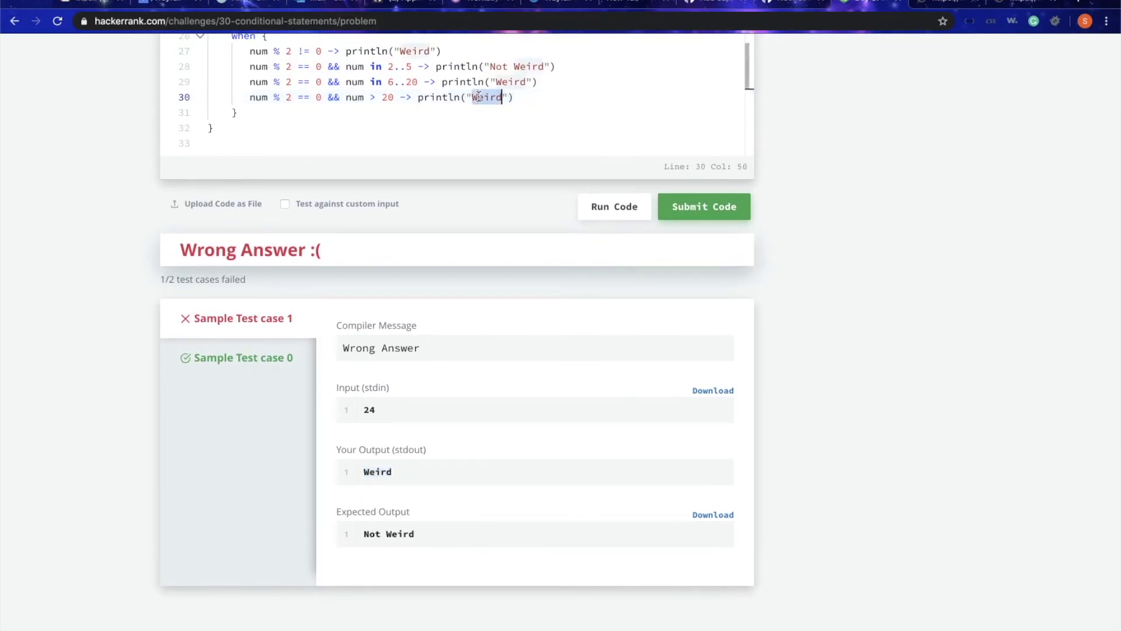
scroll("up", 3)
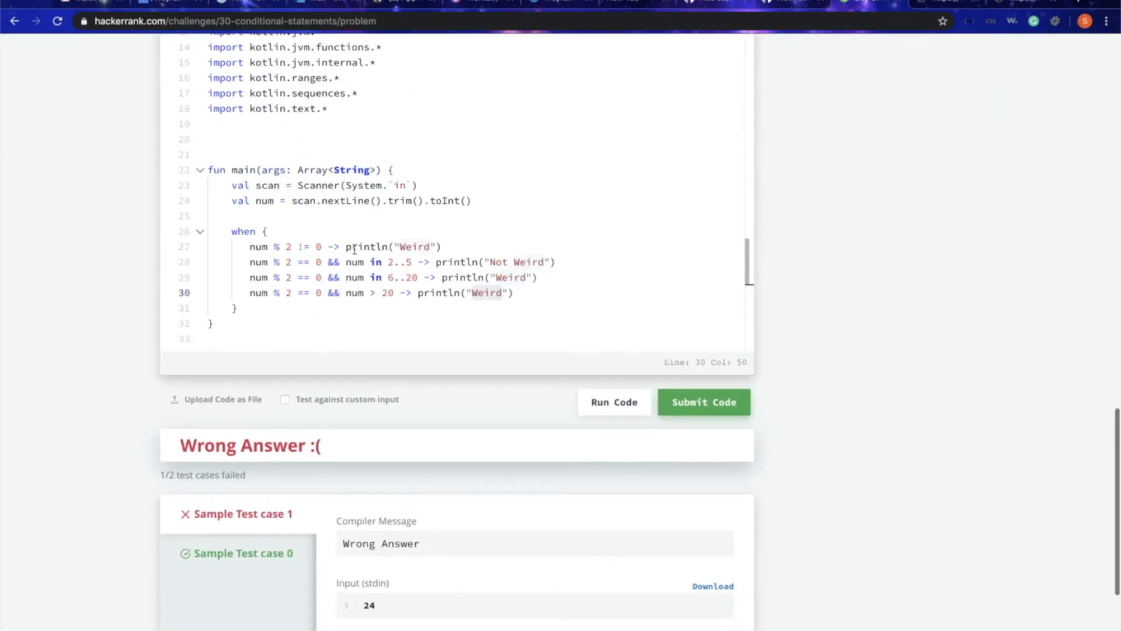
- Change the above-20 branch to print Not Weird, run the sample tests to pass, and submit
double_click(386, 292)
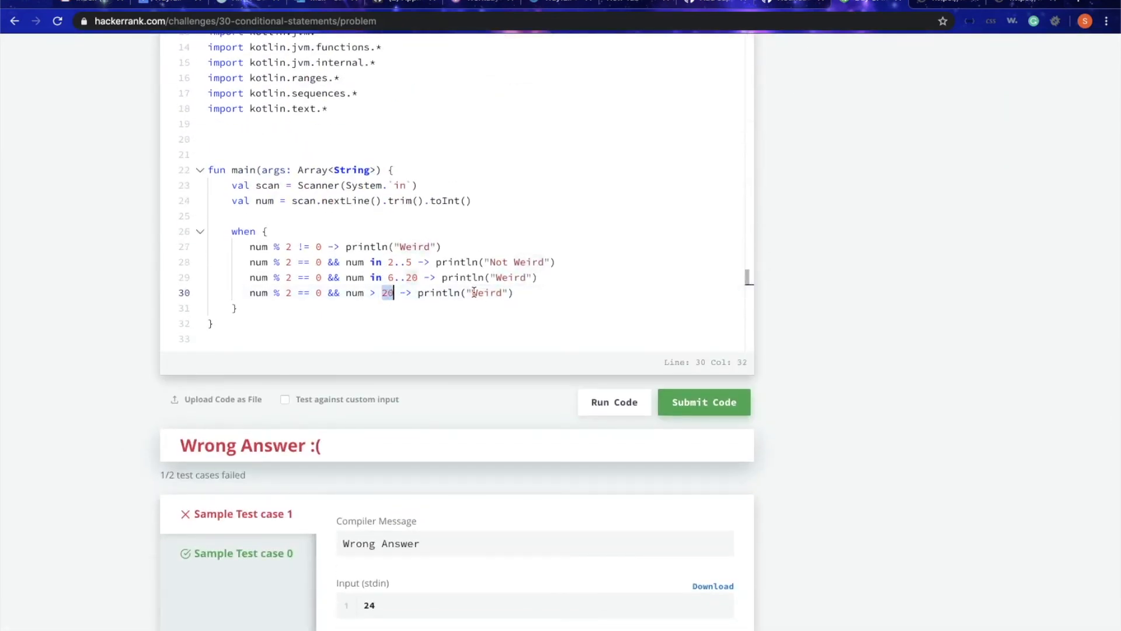
type("Not")
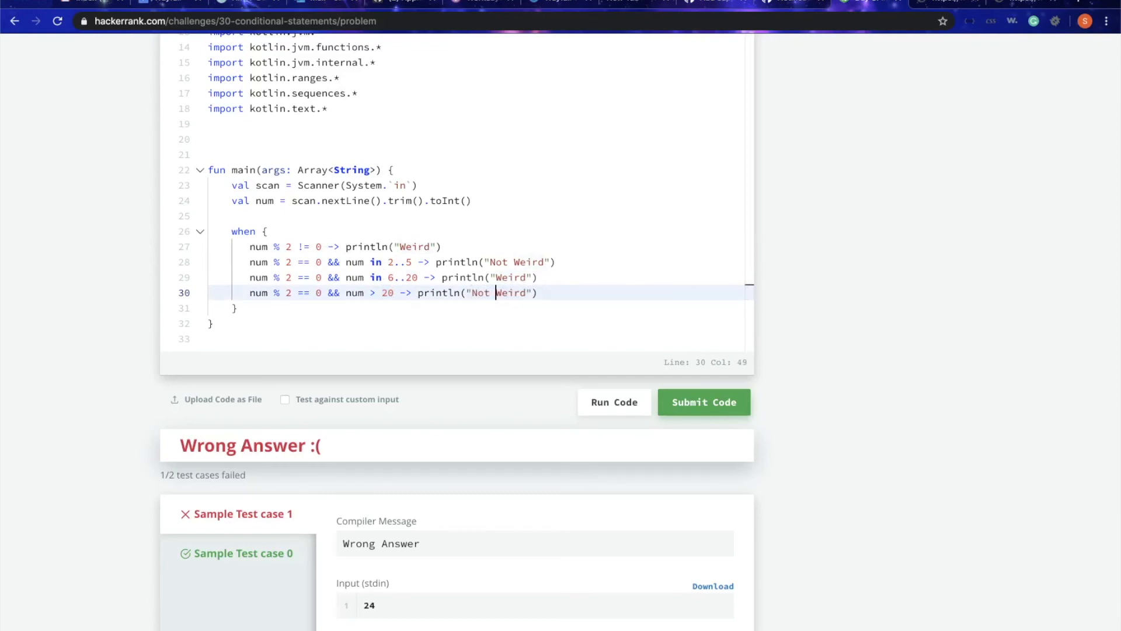
left_click(703, 402)
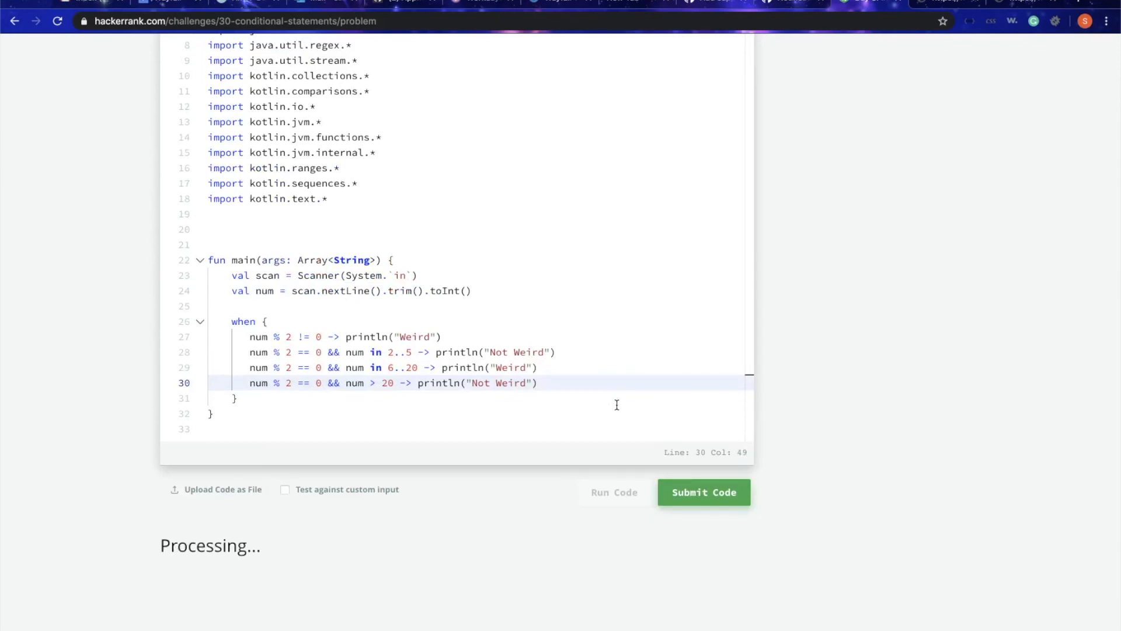
left_click(613, 491)
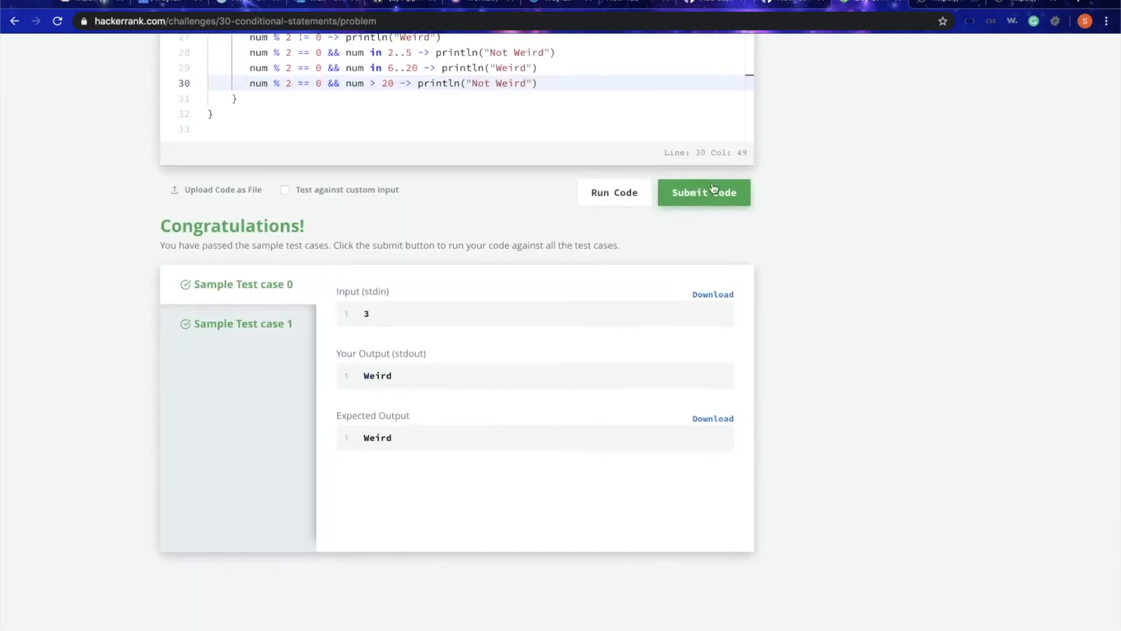
left_click(703, 191)
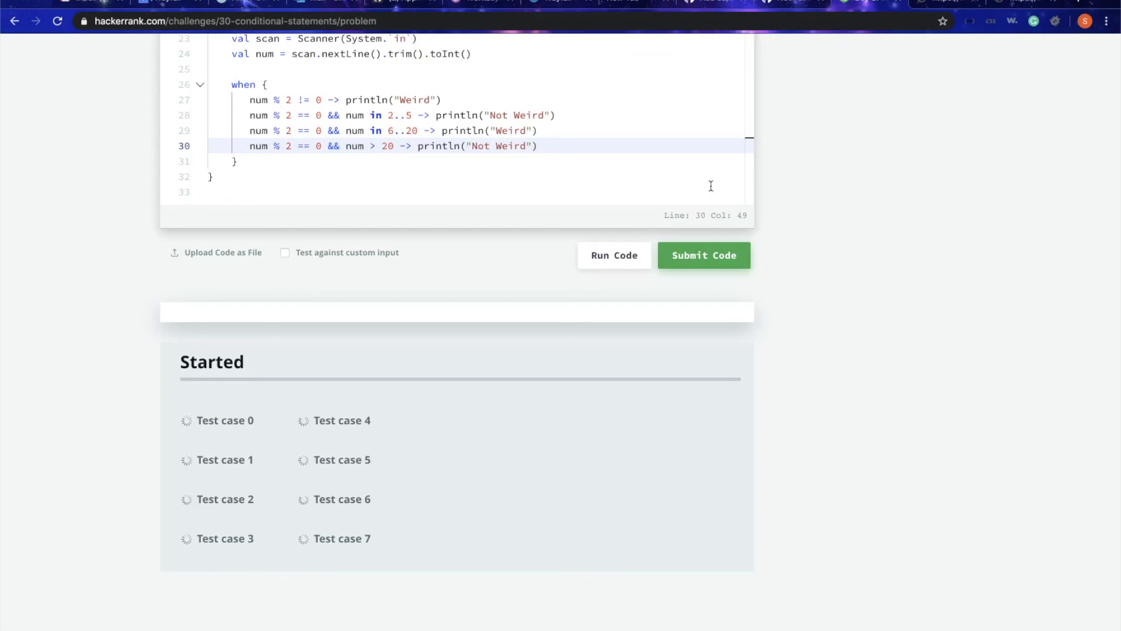
- Submit the Kotlin solution, passing all eight test cases, and review the when expression
left_click(703, 255)
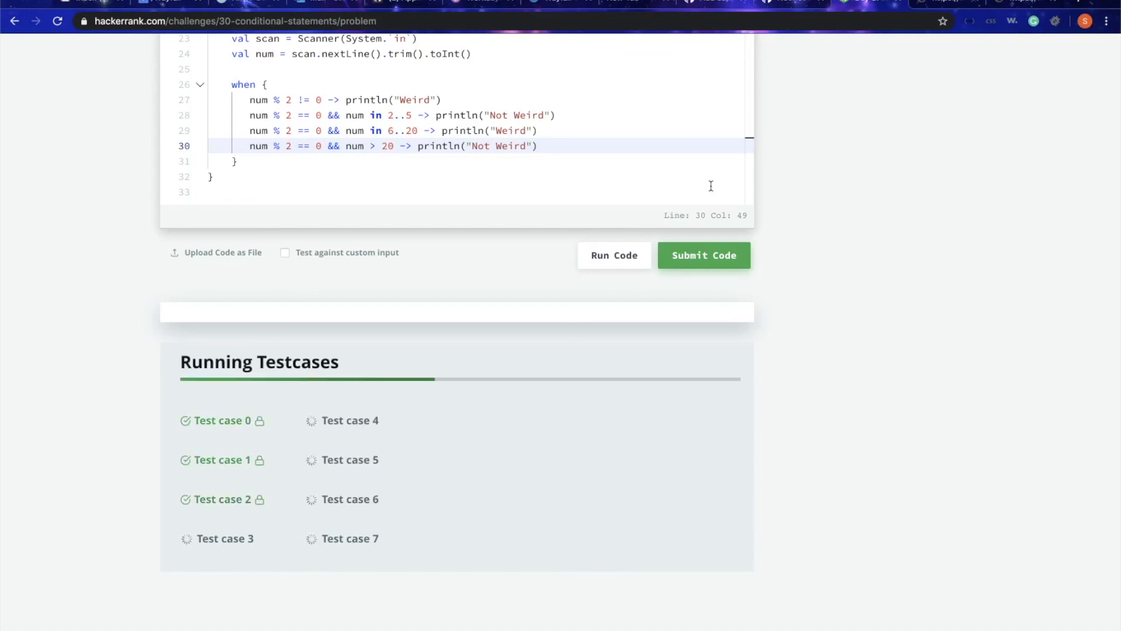
mouse_move(590, 258)
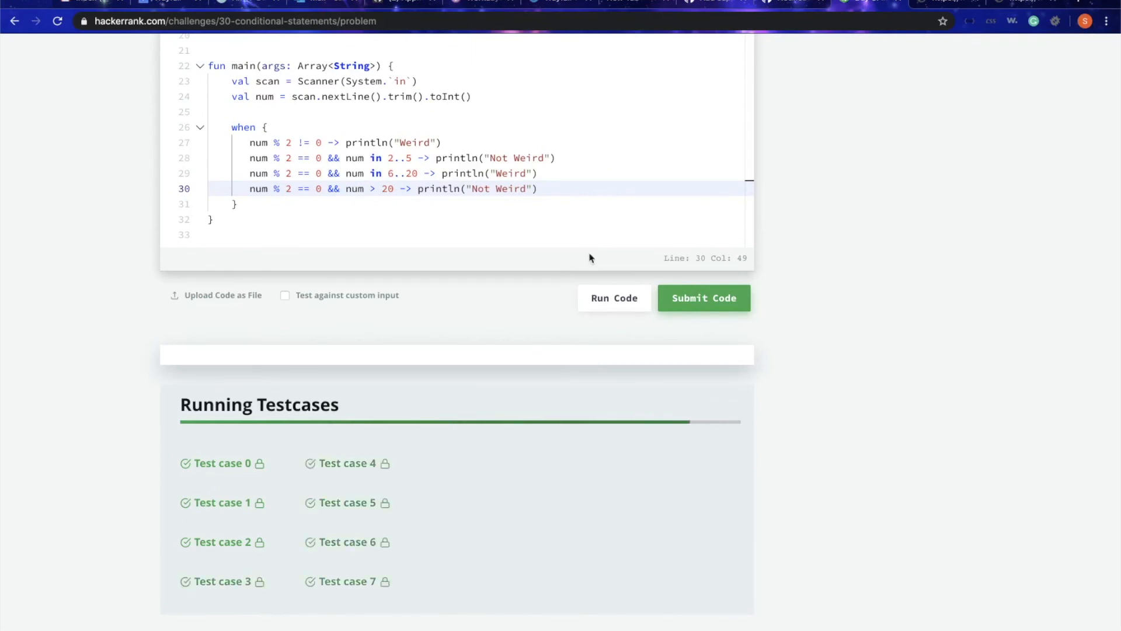
left_click(701, 298)
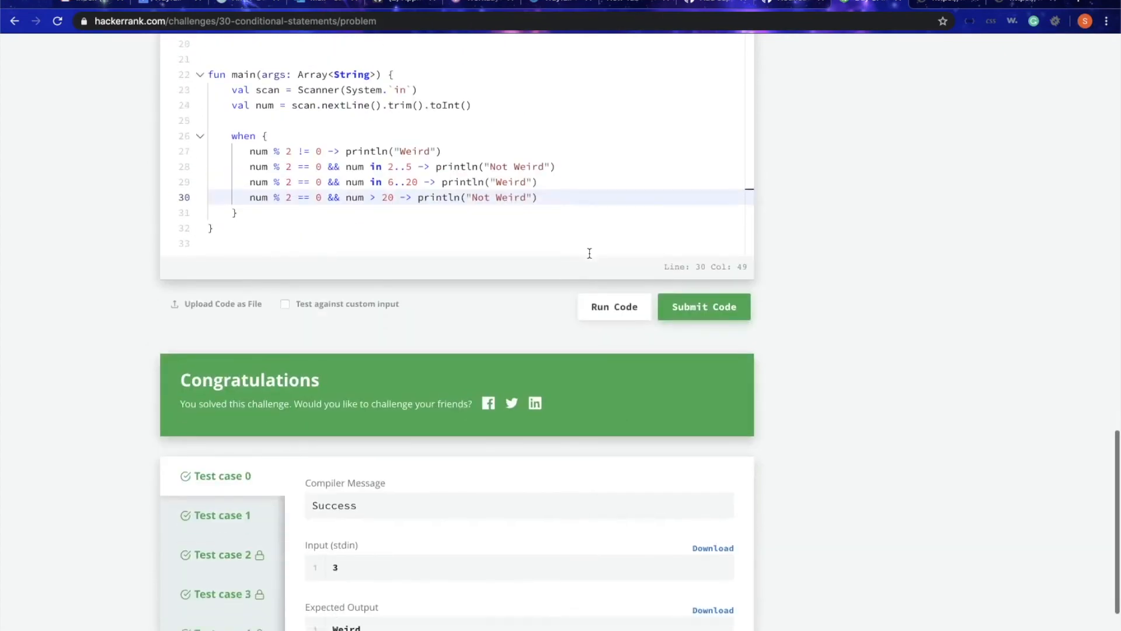
scroll("up", 3)
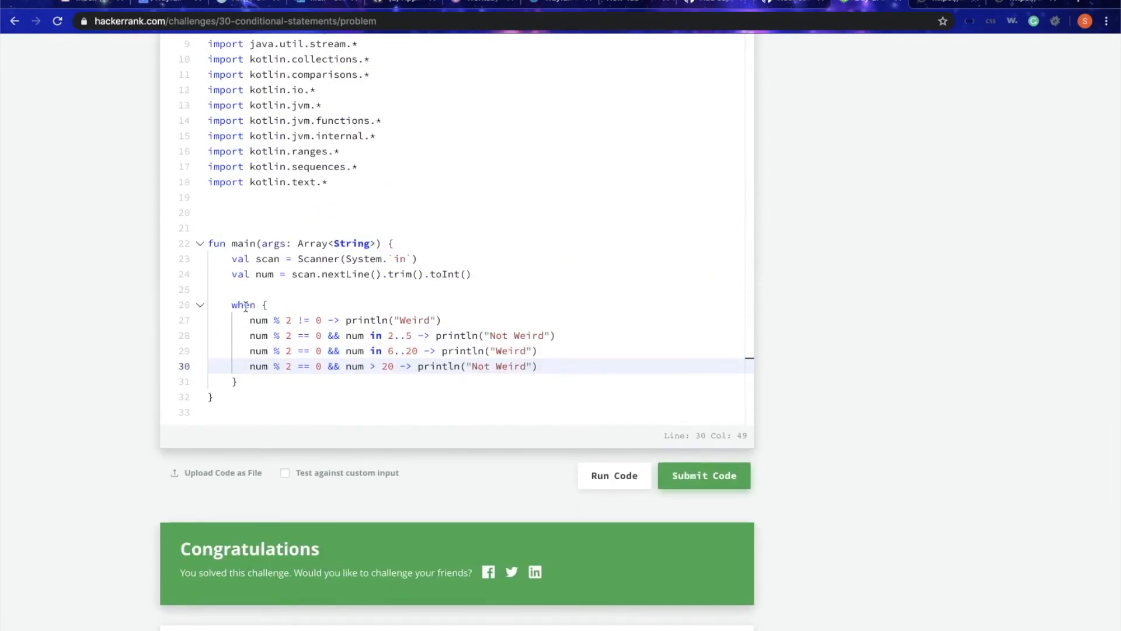
double_click(243, 304)
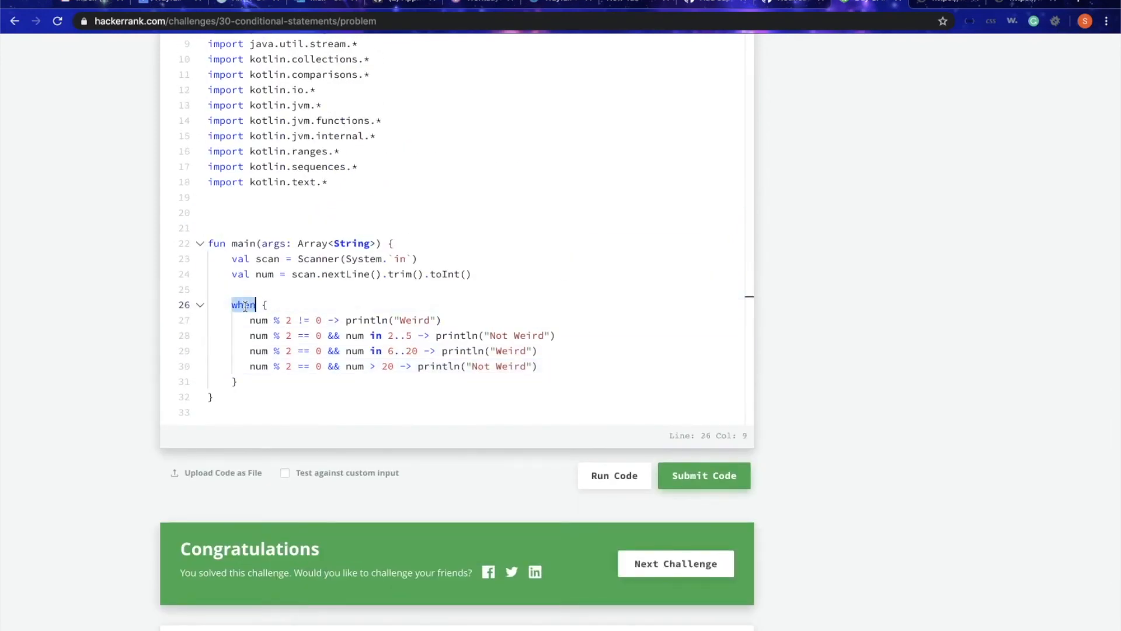
scroll("up", 3)
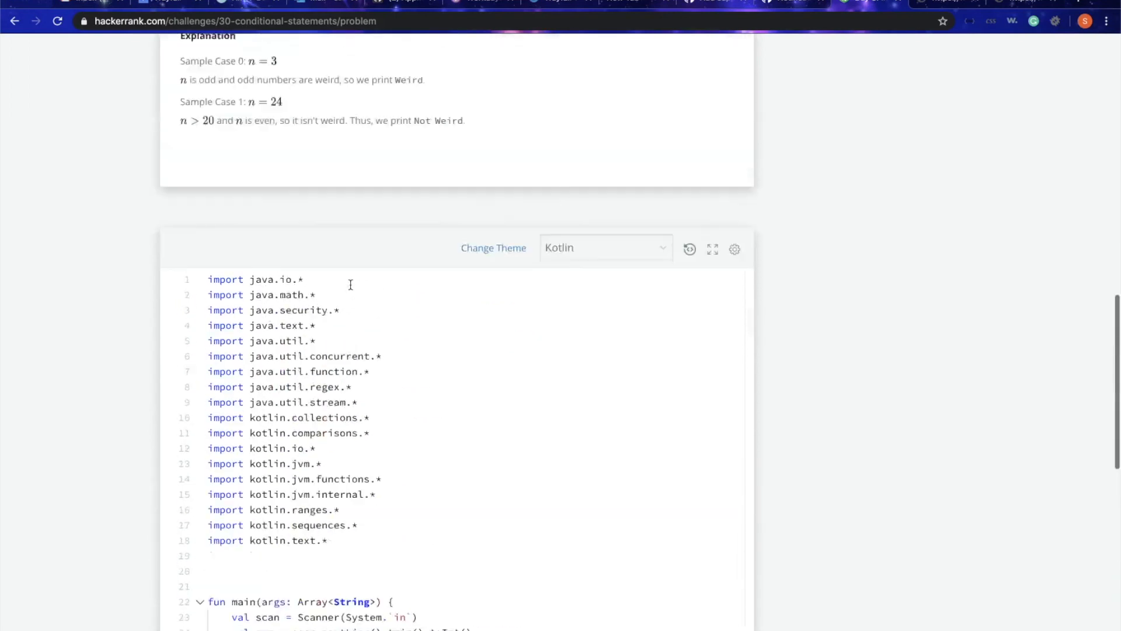